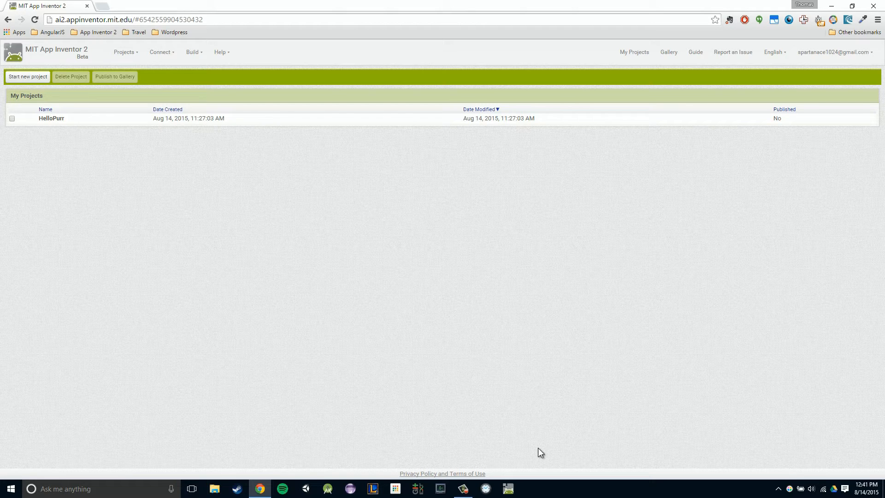
mouse_move(378, 296)
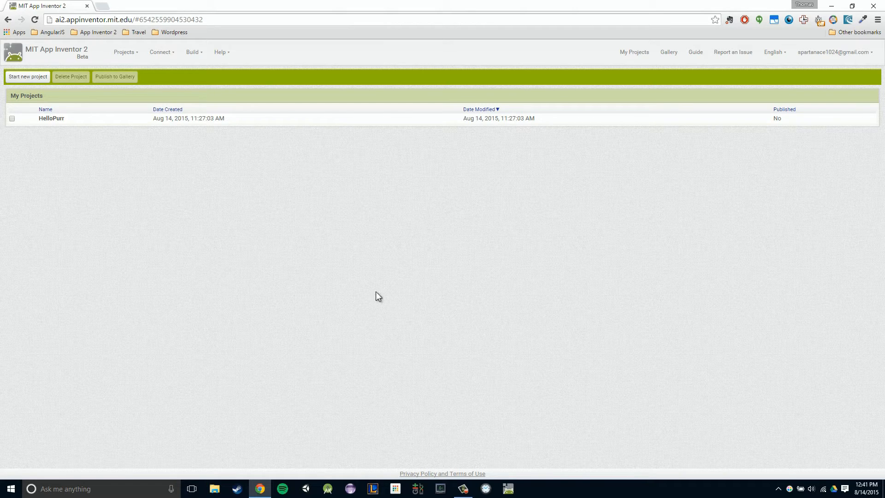
mouse_move(56, 123)
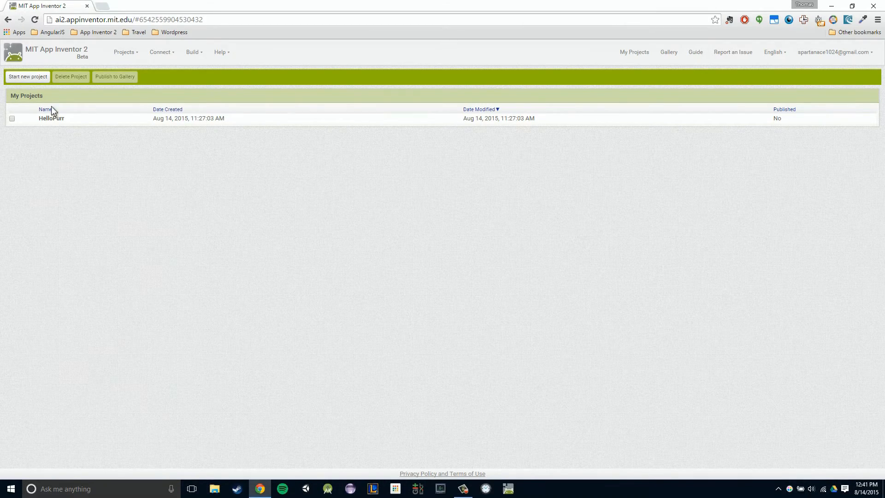
mouse_move(53, 125)
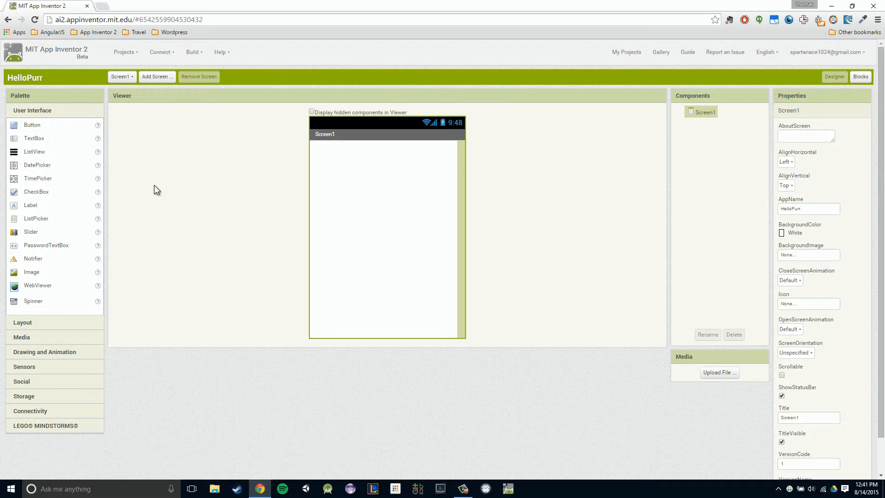
mouse_move(234, 191)
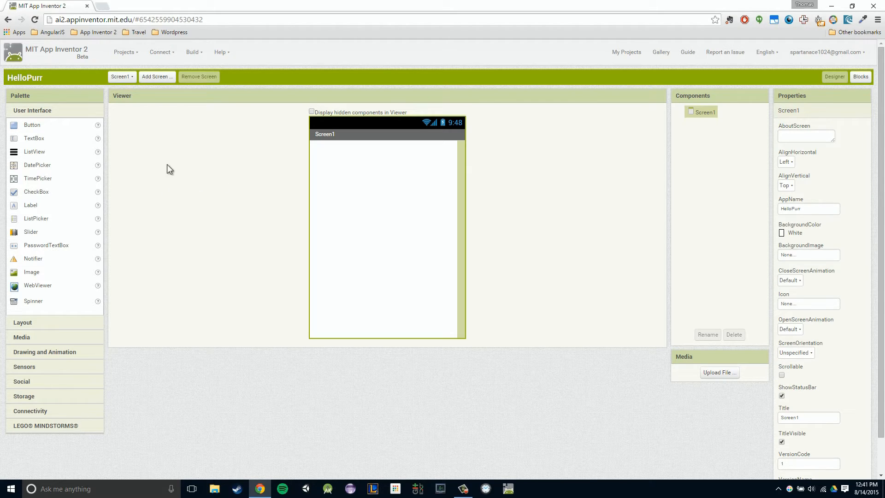
mouse_move(32, 124)
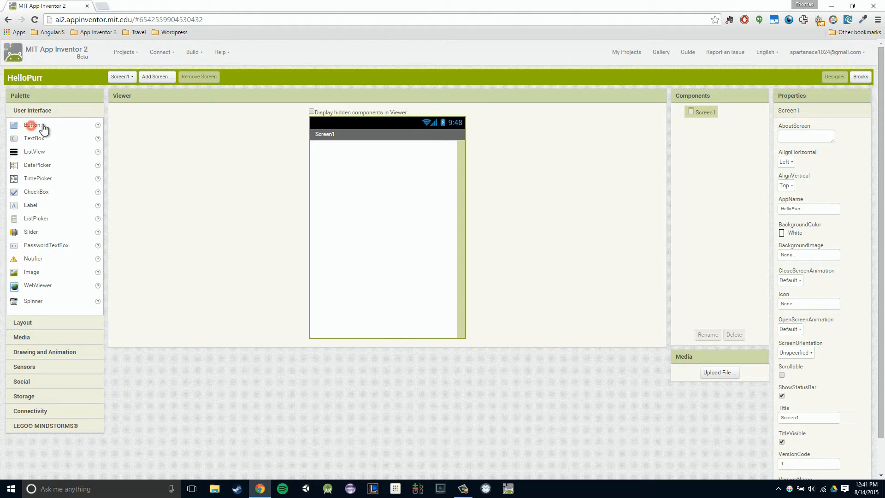
Step: Place a new Button1 from the User Interface palette onto Screen1
left_click_drag(33, 125, 334, 149)
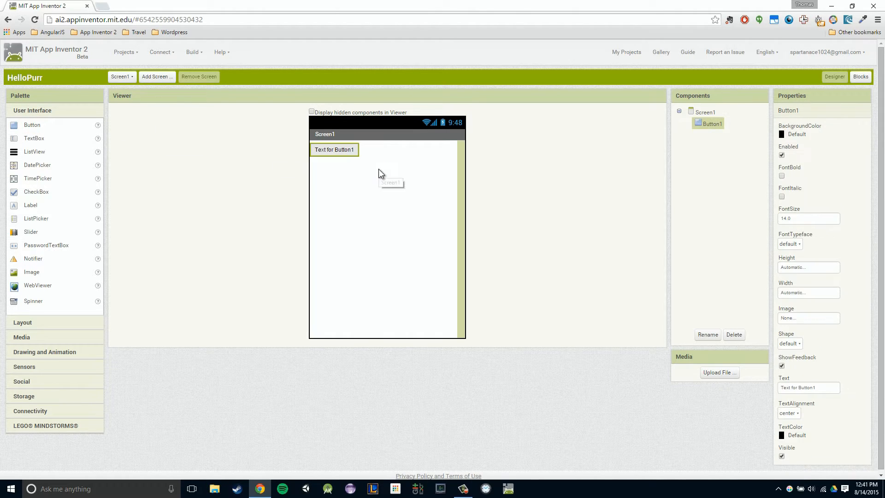
mouse_move(31, 205)
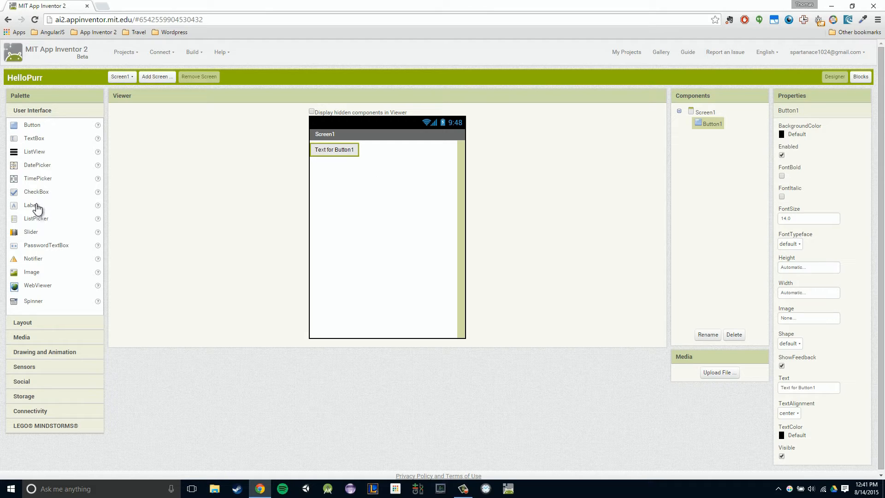
mouse_move(40, 204)
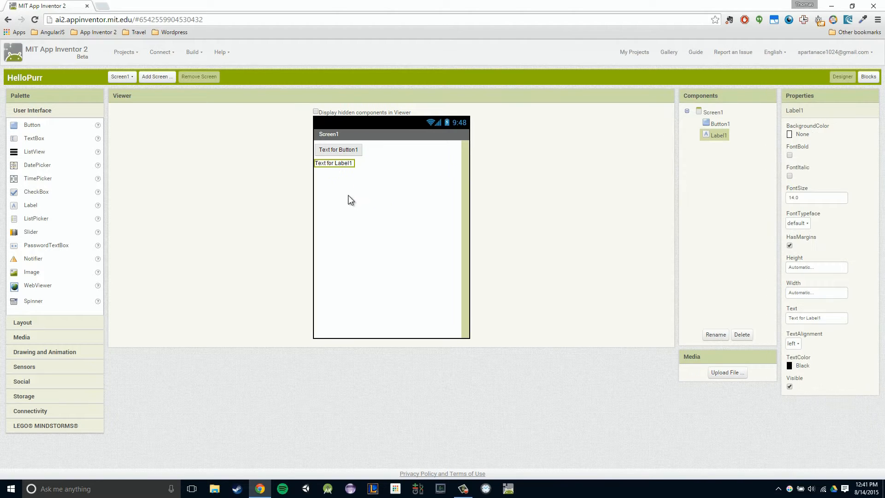
mouse_move(689, 97)
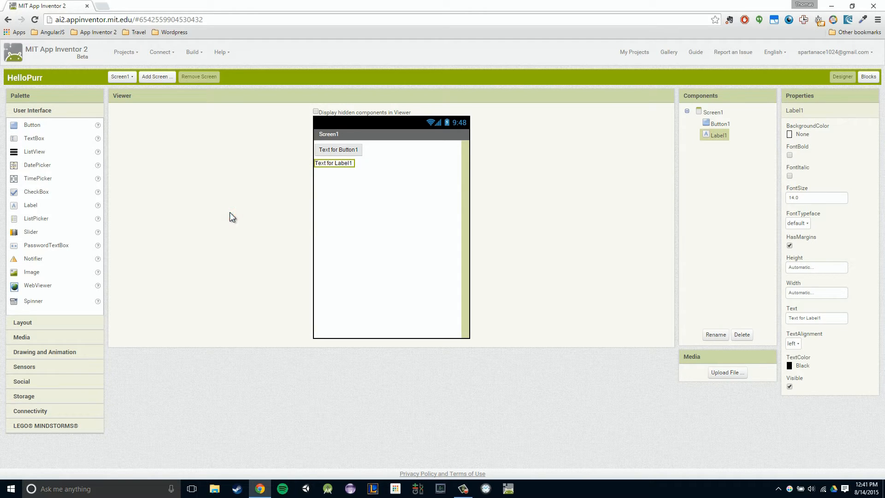
mouse_move(258, 232)
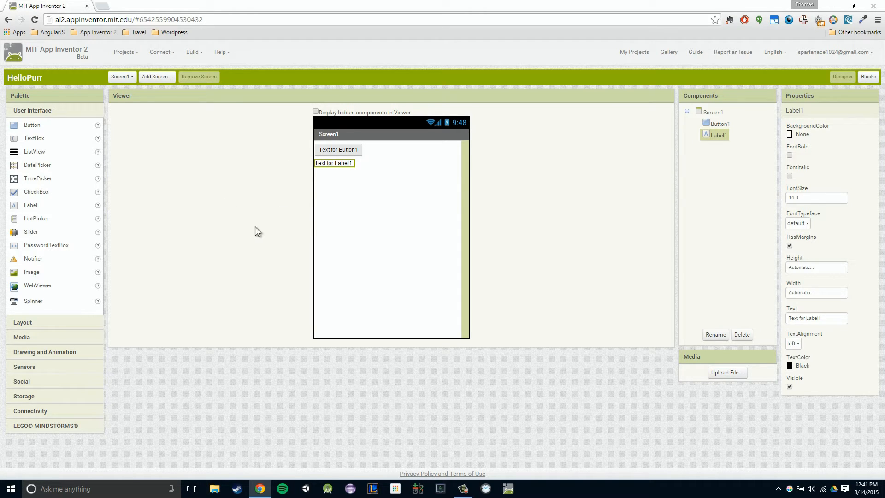
mouse_move(354, 187)
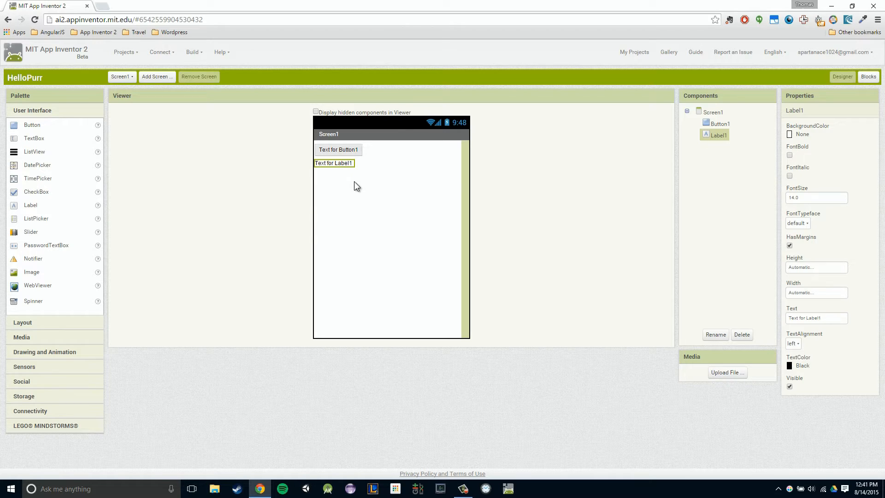
mouse_move(229, 247)
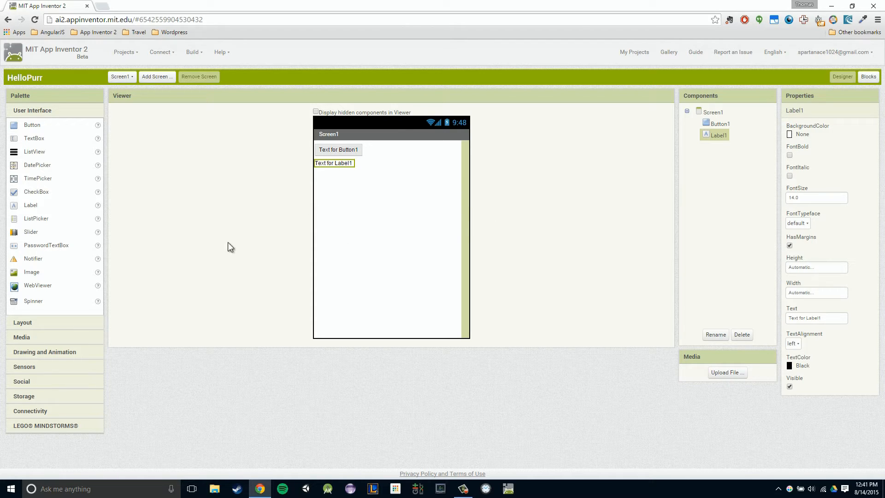
mouse_move(420, 305)
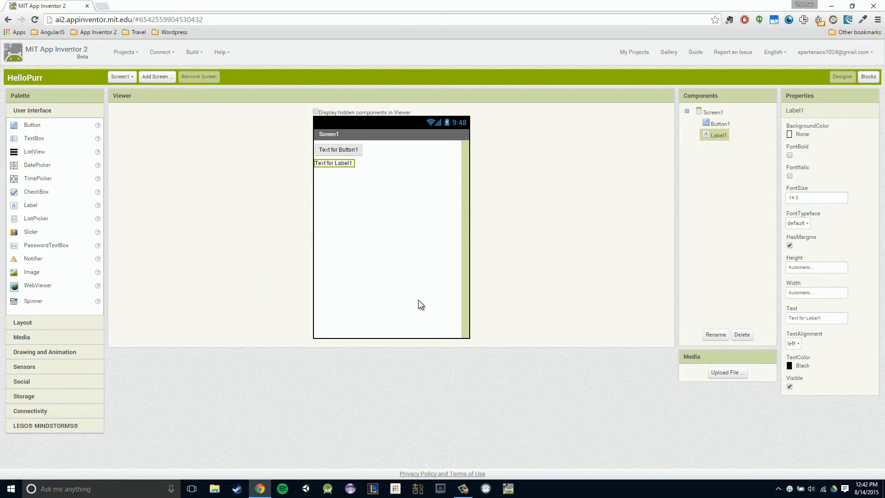
mouse_move(717, 117)
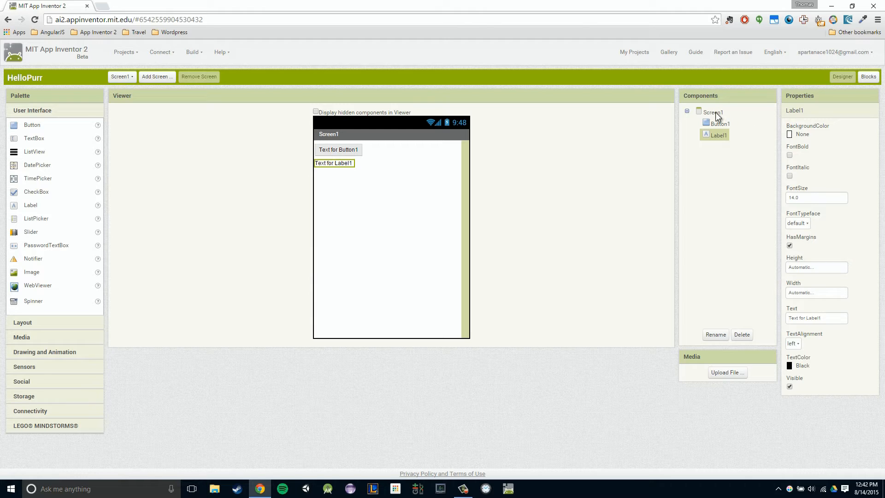
Step: Set Screen1's AlignHorizontal property to Center
left_click(712, 112)
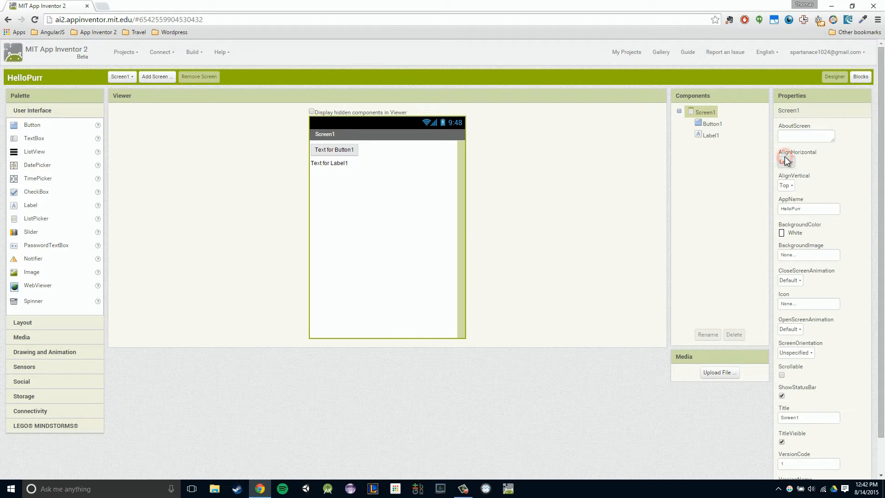
left_click(788, 161)
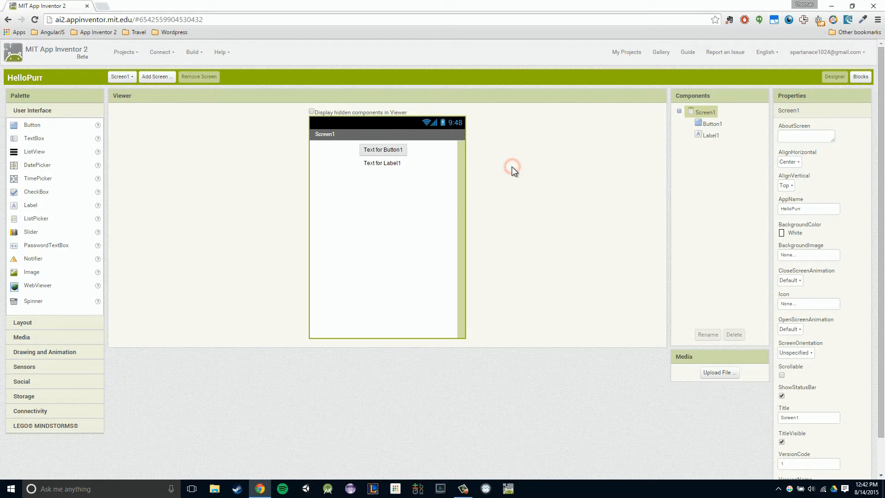
mouse_move(467, 172)
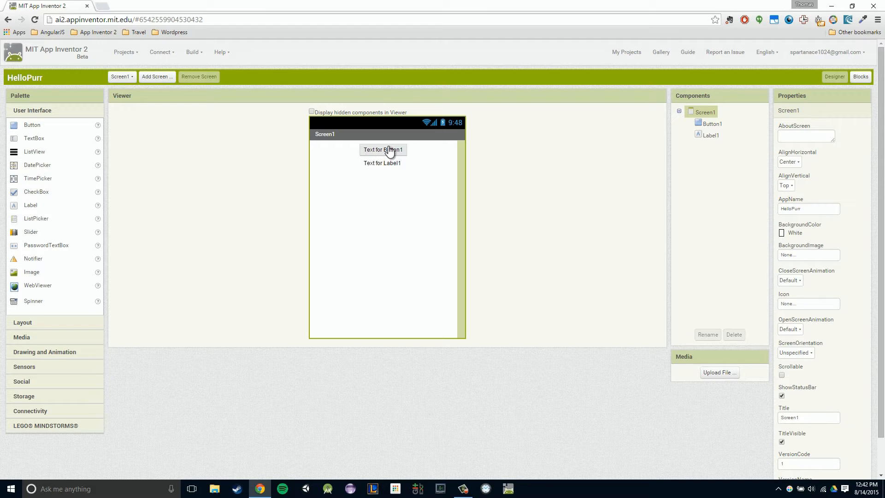
mouse_move(389, 150)
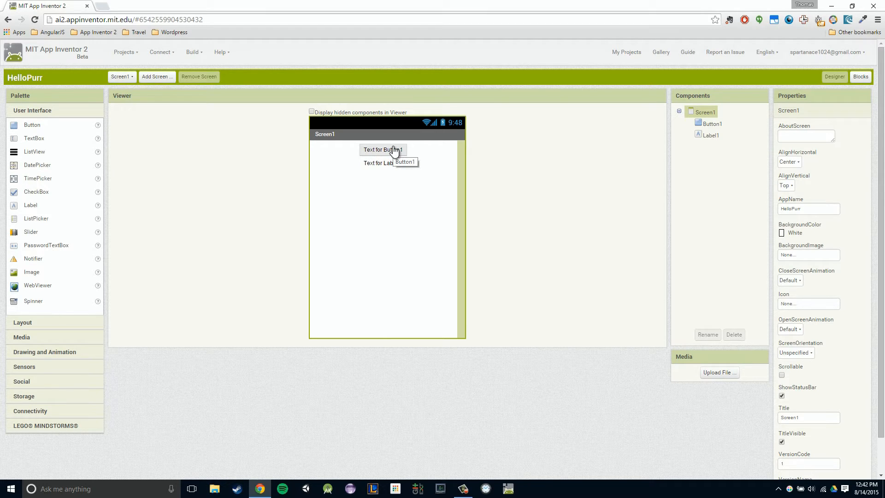
mouse_move(510, 219)
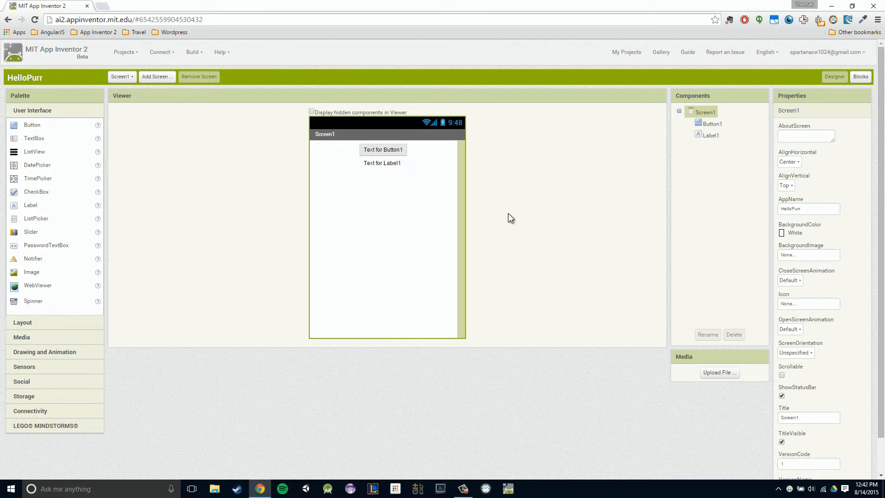
mouse_move(617, 373)
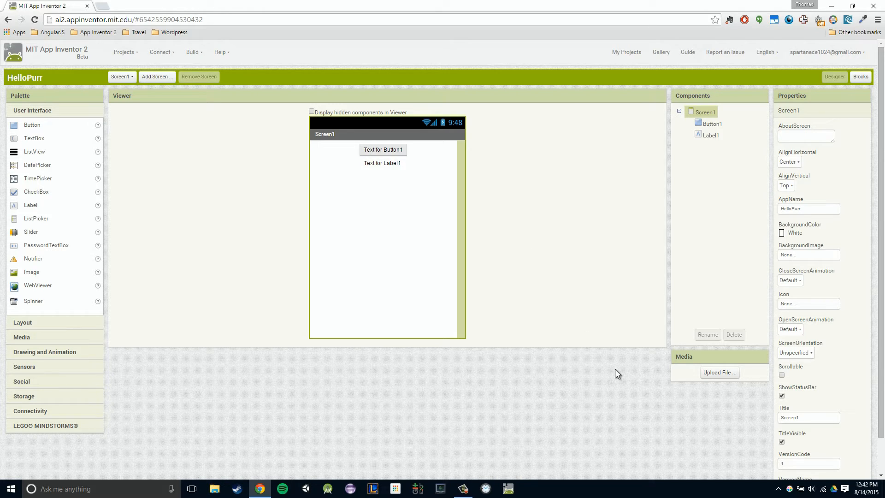
mouse_move(725, 389)
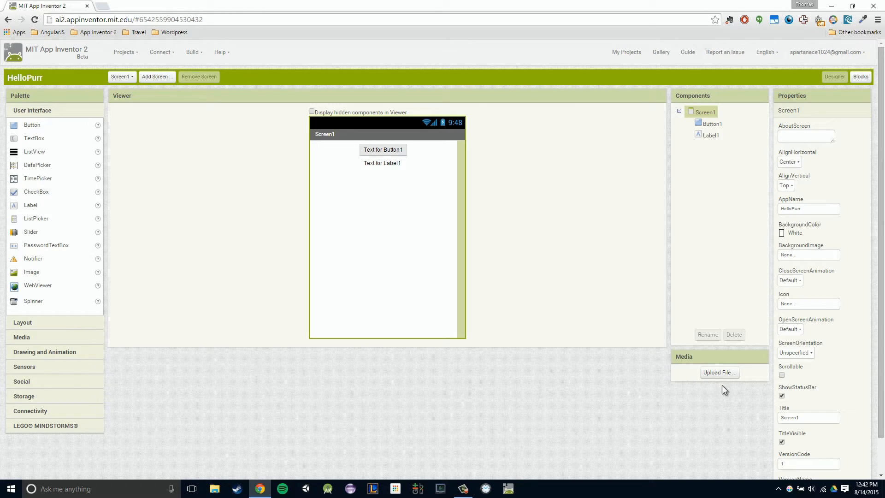
Step: Upload kitty.png to the project's media files
left_click(719, 371)
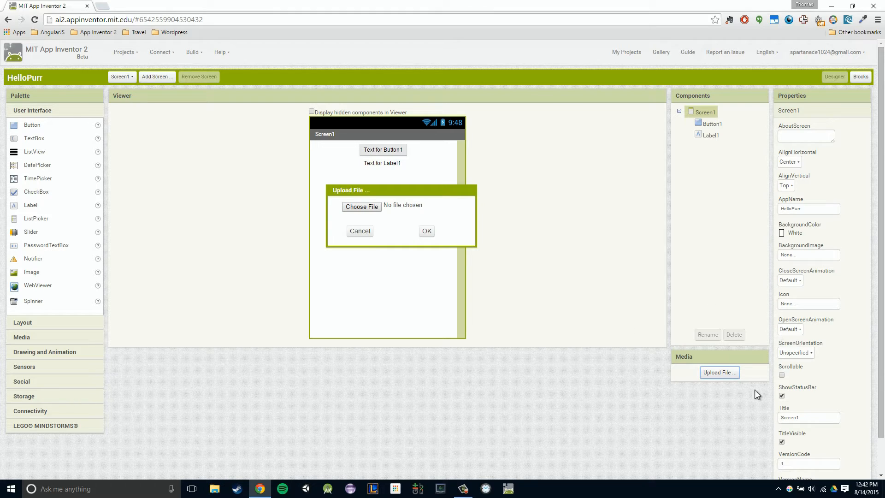
mouse_move(486, 303)
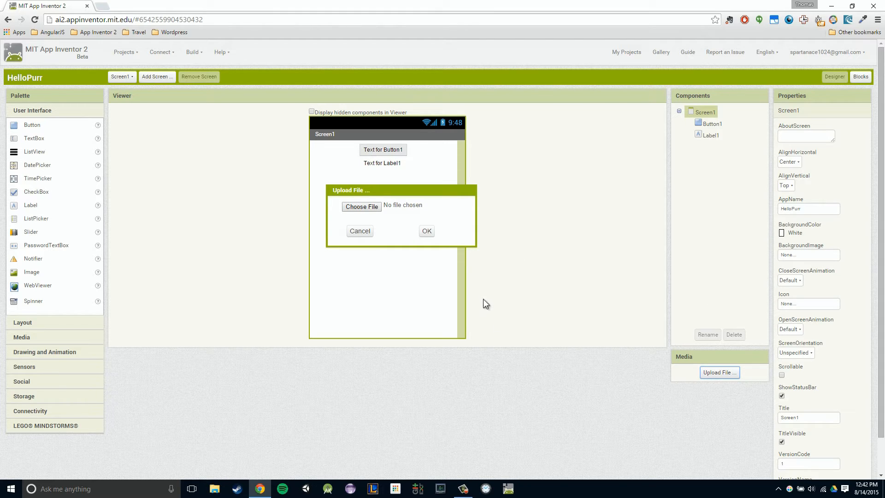
left_click(362, 206)
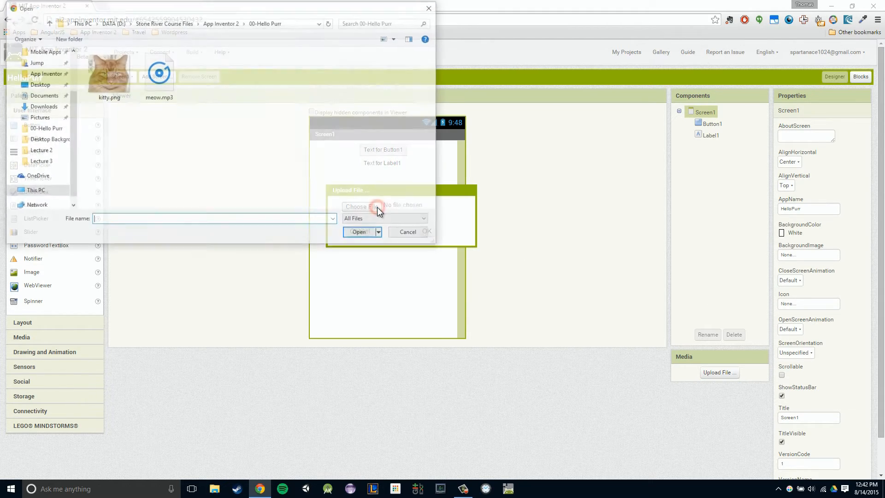
left_click(107, 73)
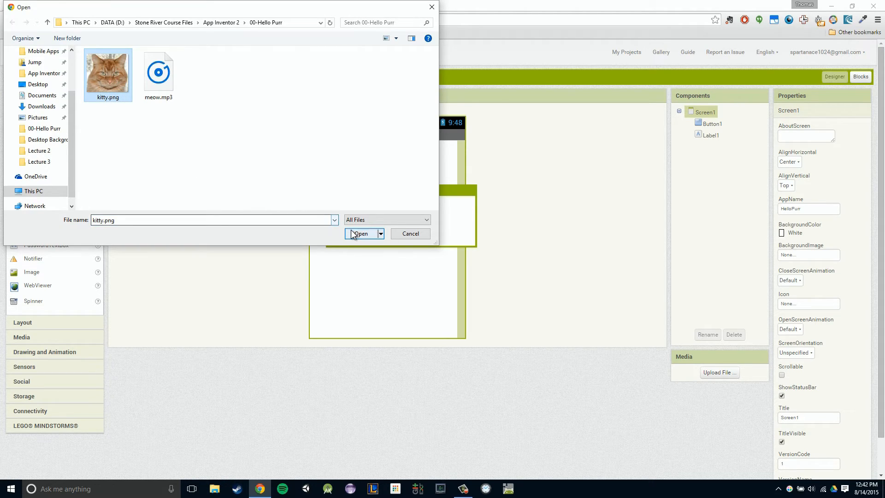
left_click(360, 233)
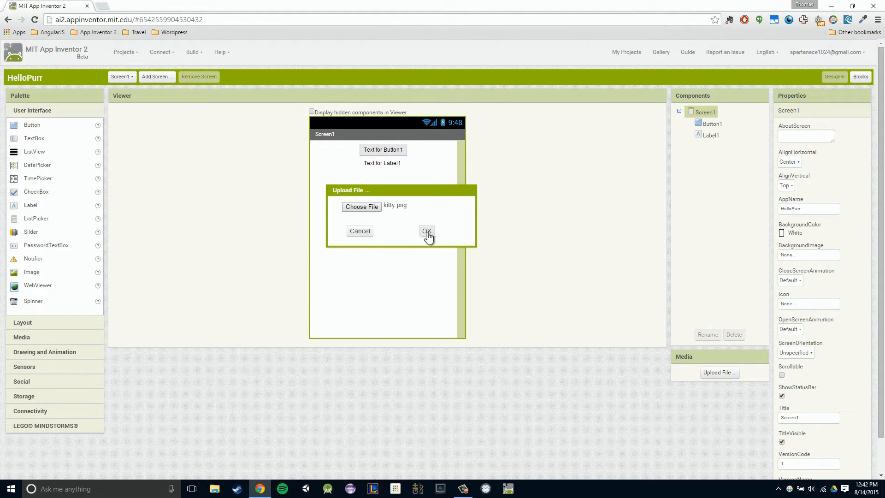
left_click(426, 232)
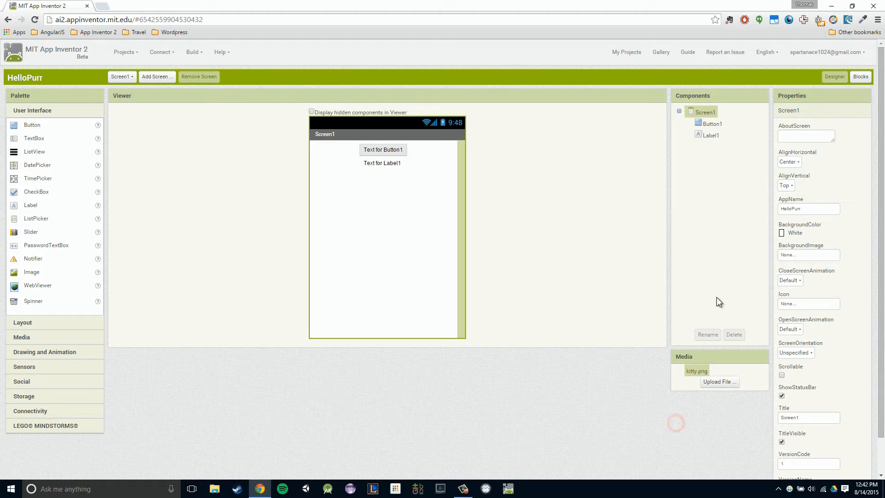
Step: Set Button1's Image property to kitty.png
left_click(711, 123)
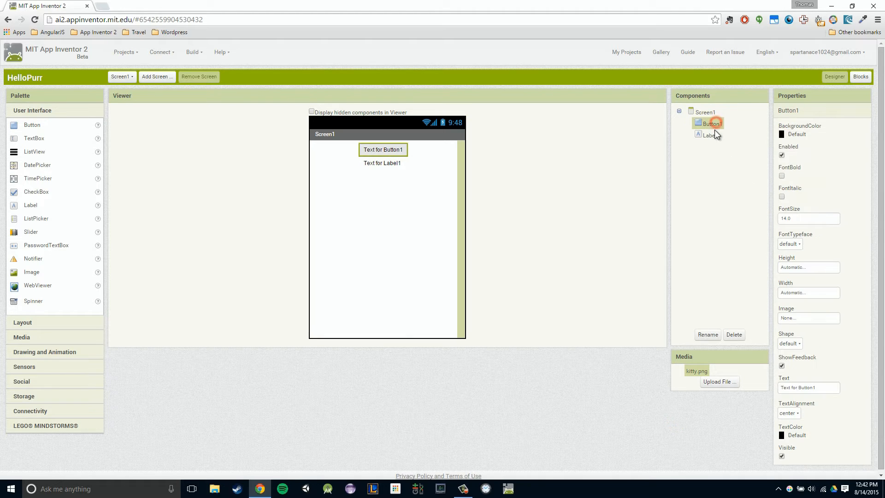
mouse_move(741, 362)
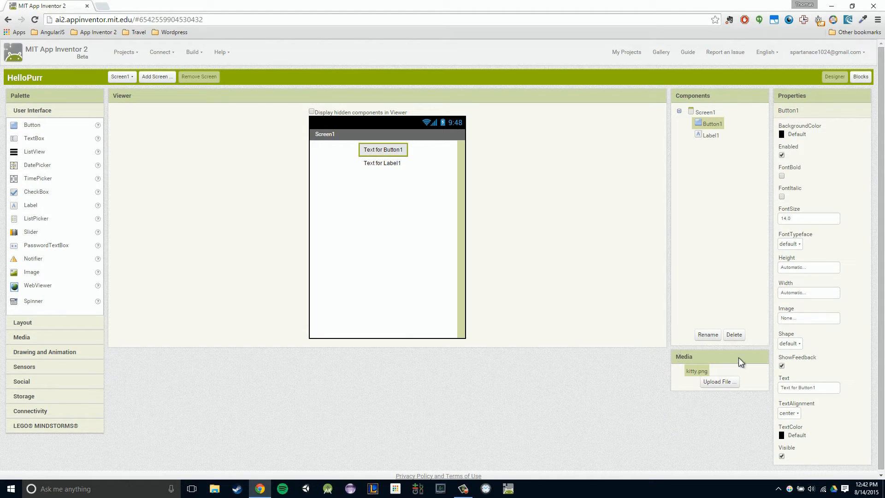
left_click(809, 317)
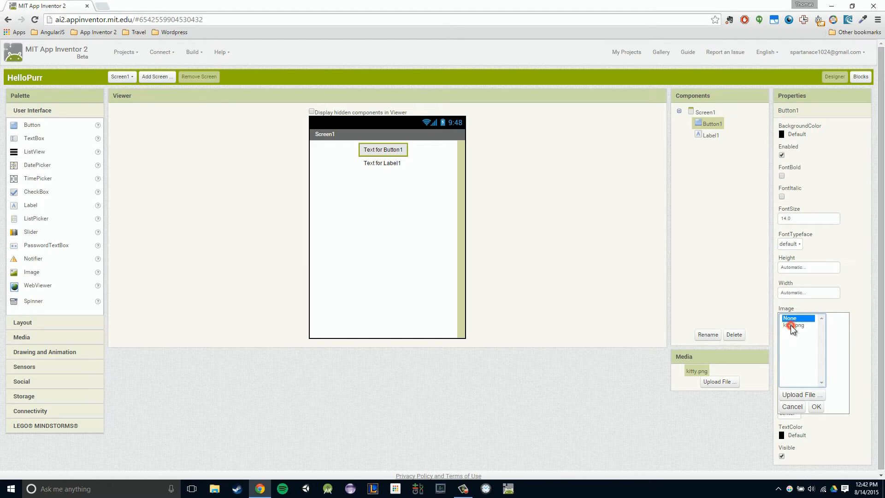
left_click(815, 407)
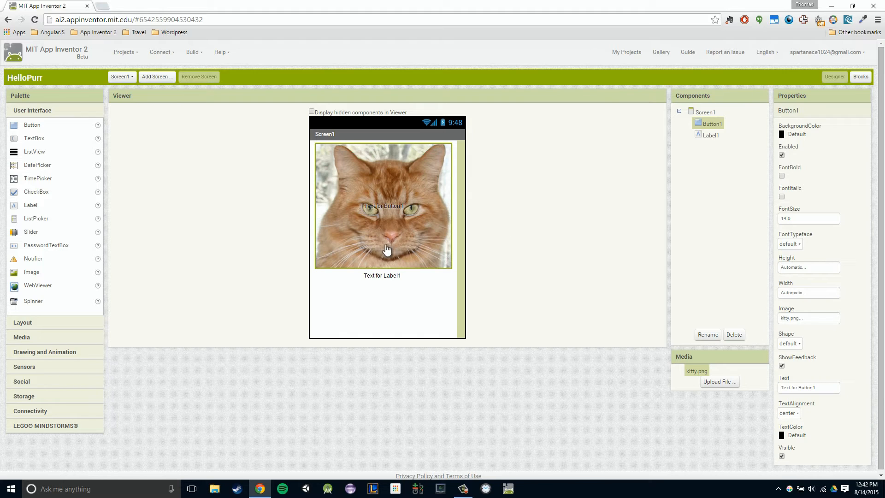
mouse_move(792, 293)
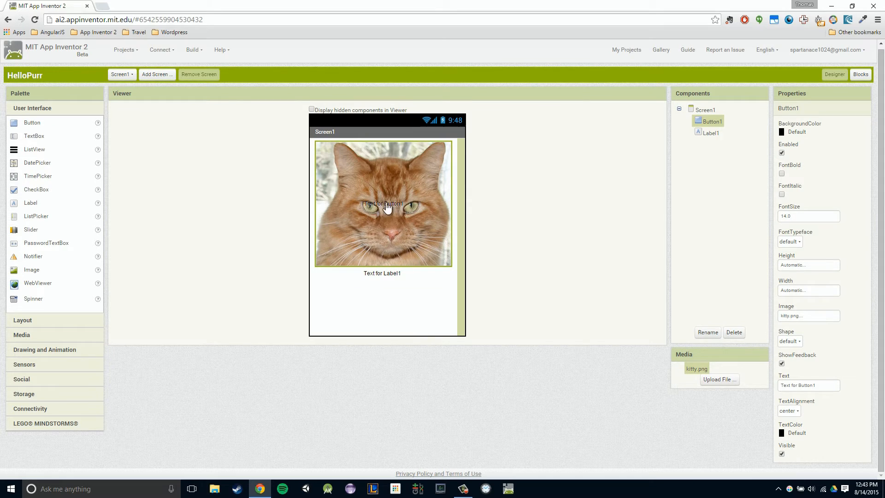
mouse_move(807, 245)
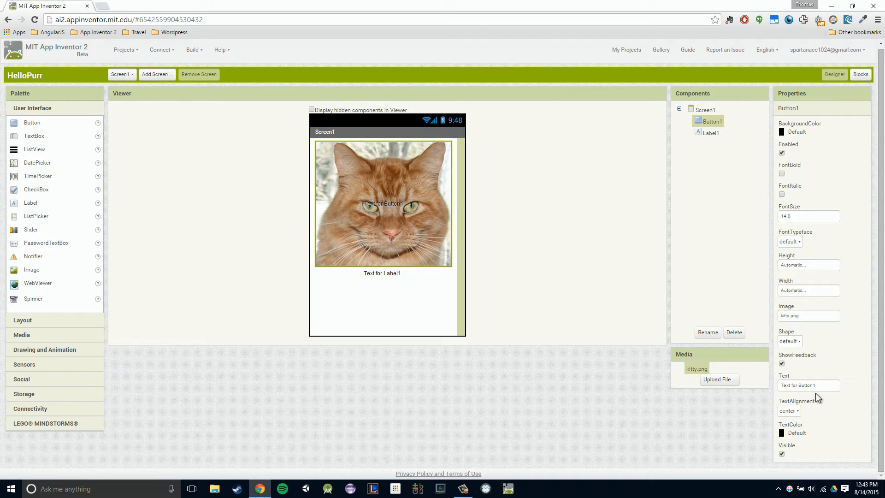
Step: Clear Button1's Text property so only the cat picture shows
left_click(807, 386)
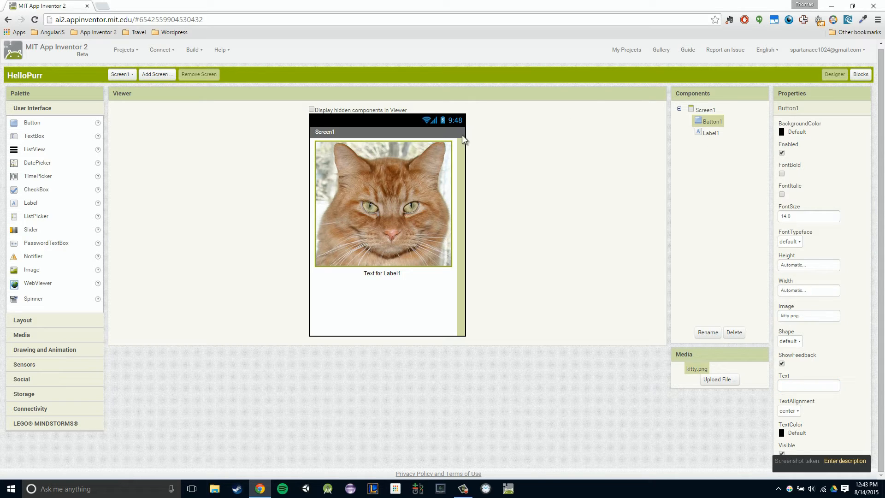
mouse_move(368, 211)
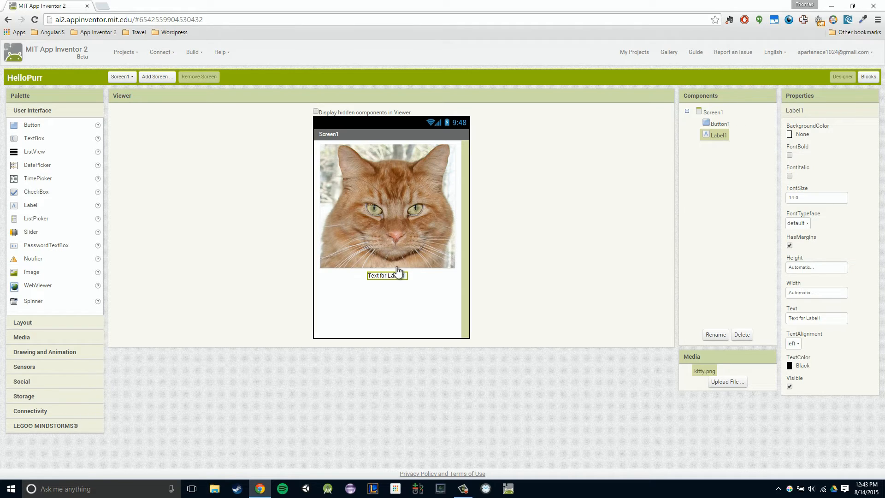
Step: Set Label1's Text to 'Pet The Kitty' and its FontSize to 30
left_click(388, 276)
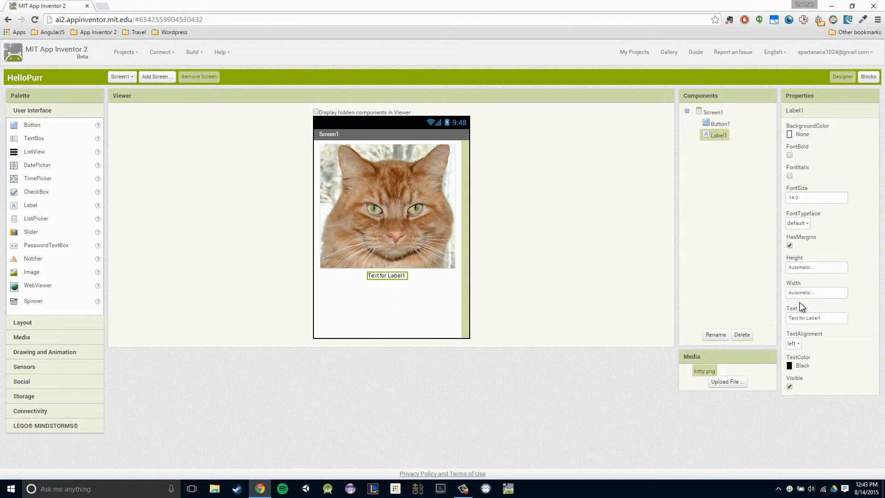
mouse_move(788, 315)
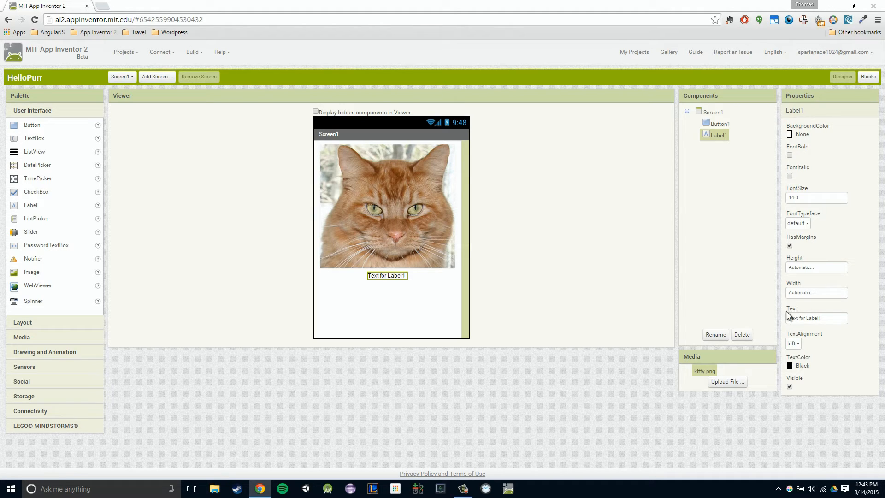
left_click(816, 318)
type("Pet The Kitty")
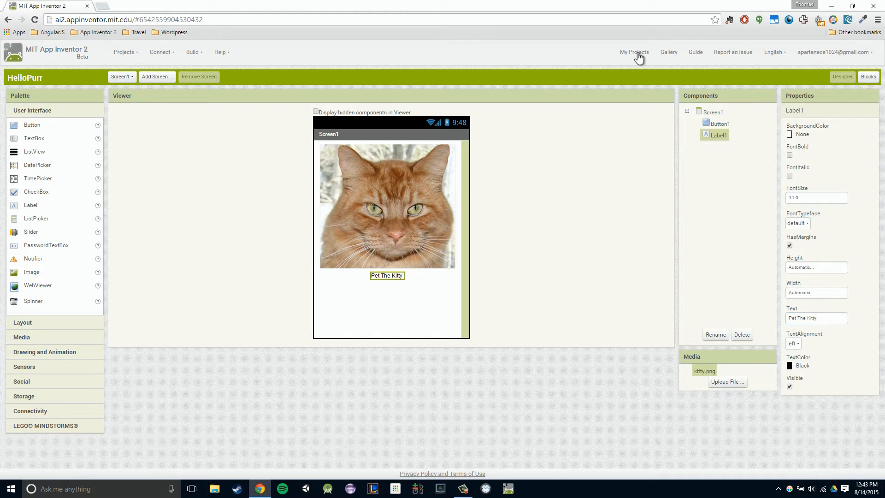
mouse_move(836, 183)
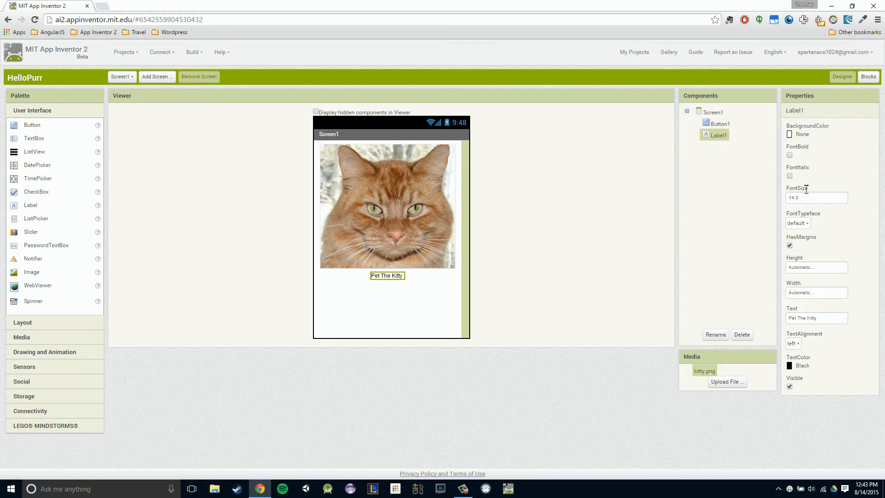
type("30")
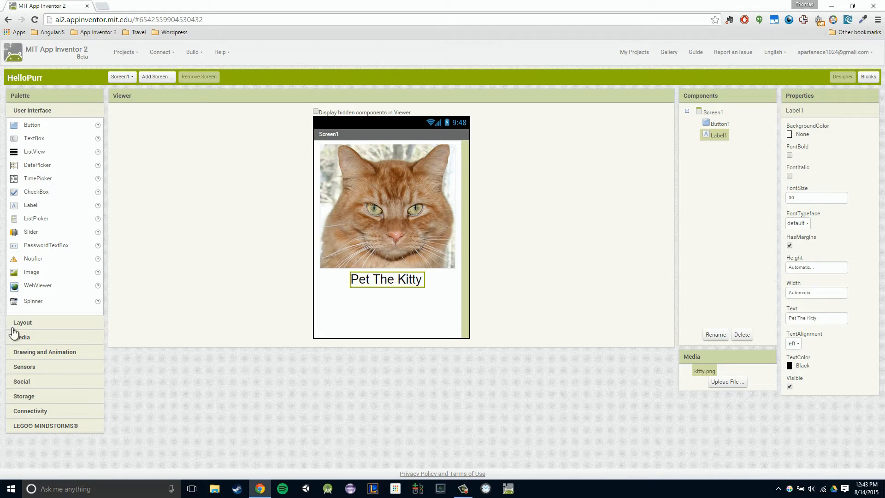
left_click(711, 111)
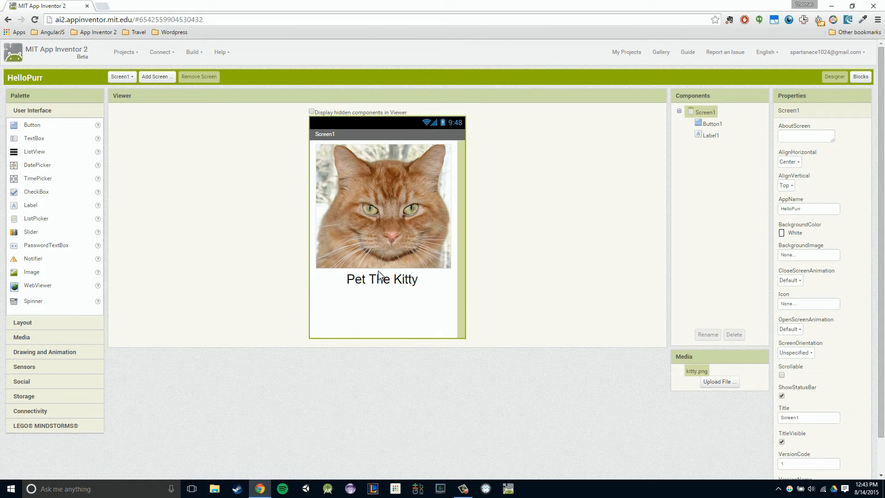
mouse_move(379, 197)
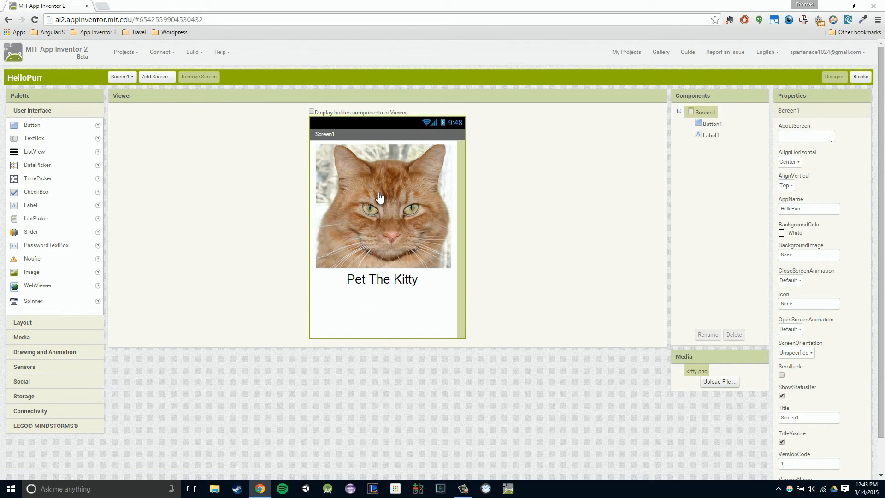
mouse_move(367, 230)
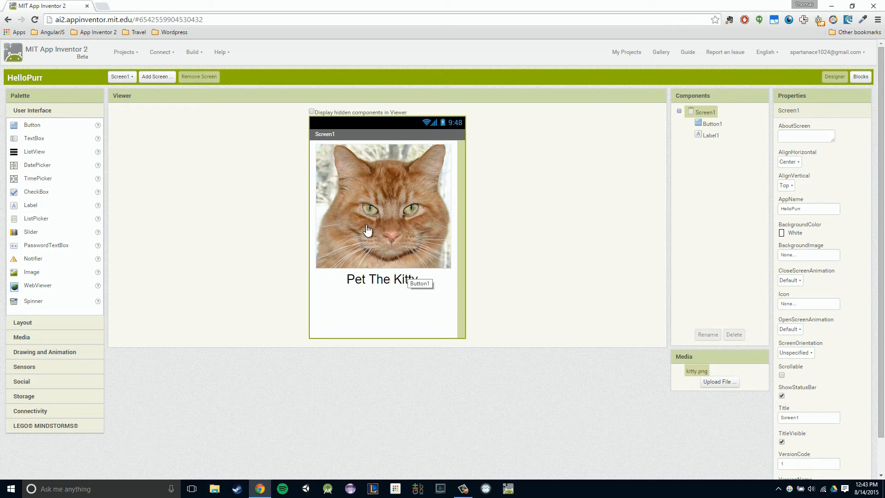
mouse_move(421, 215)
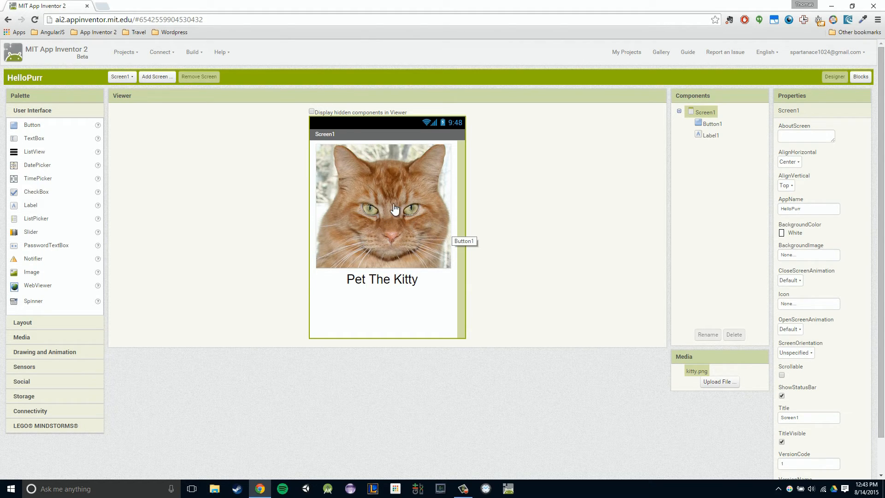
mouse_move(60, 330)
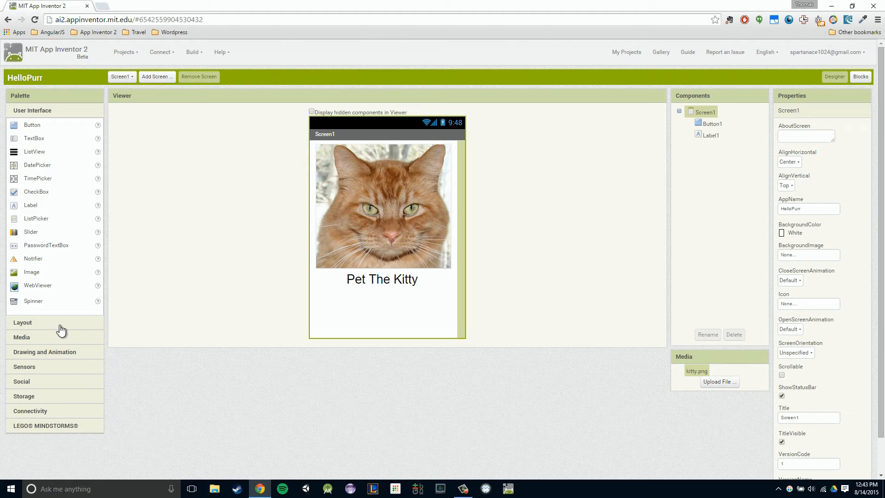
mouse_move(381, 197)
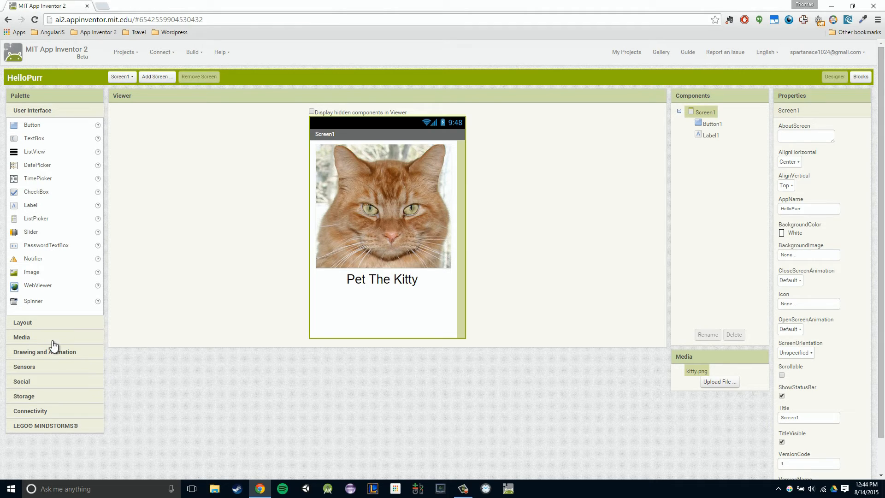
left_click(23, 337)
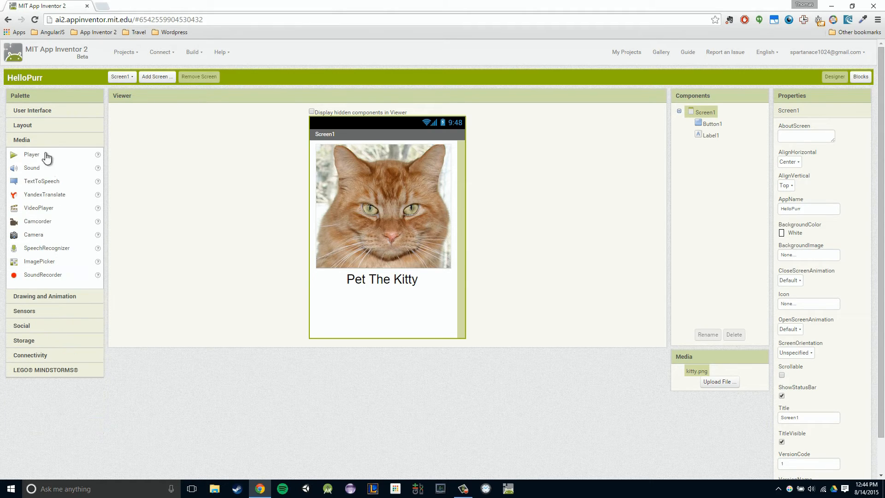
mouse_move(29, 172)
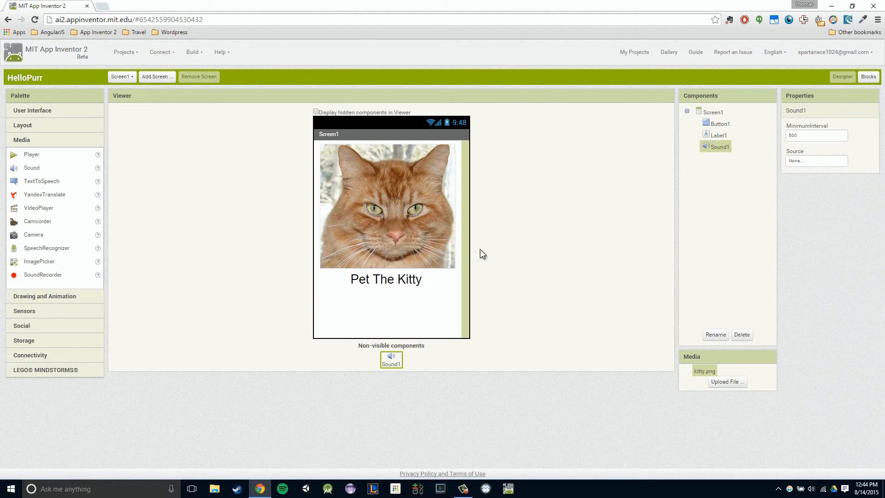
mouse_move(401, 240)
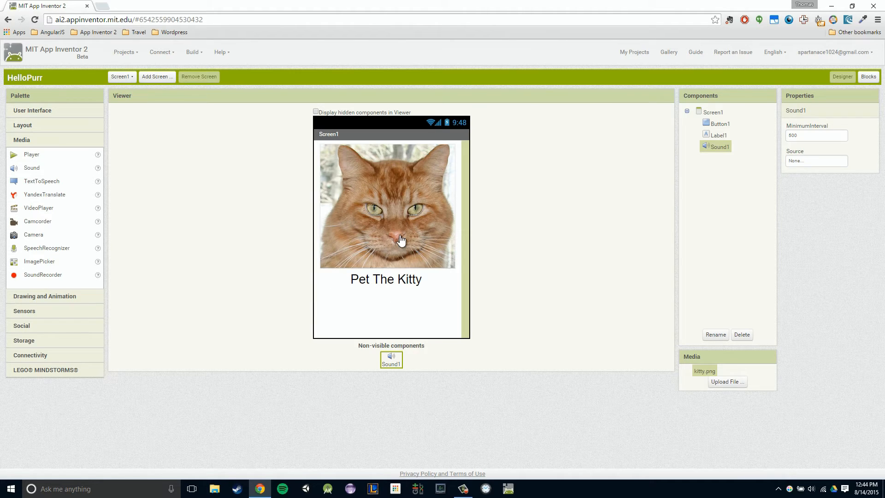
mouse_move(366, 134)
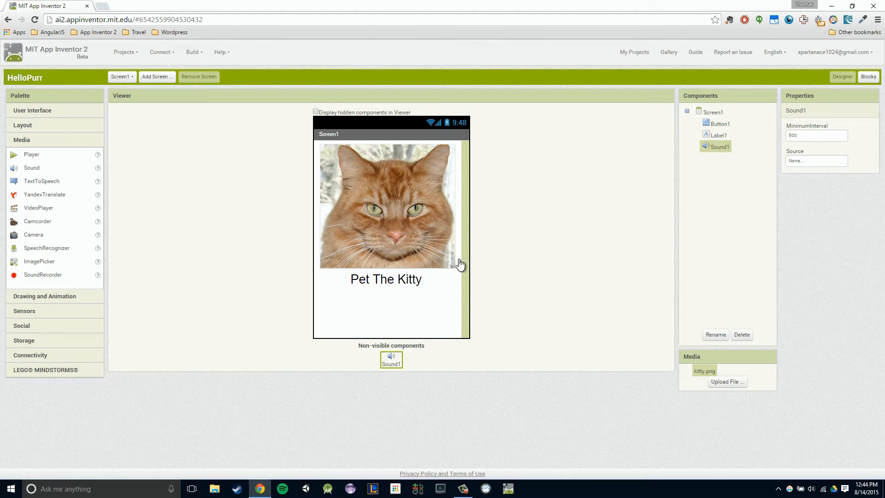
mouse_move(338, 351)
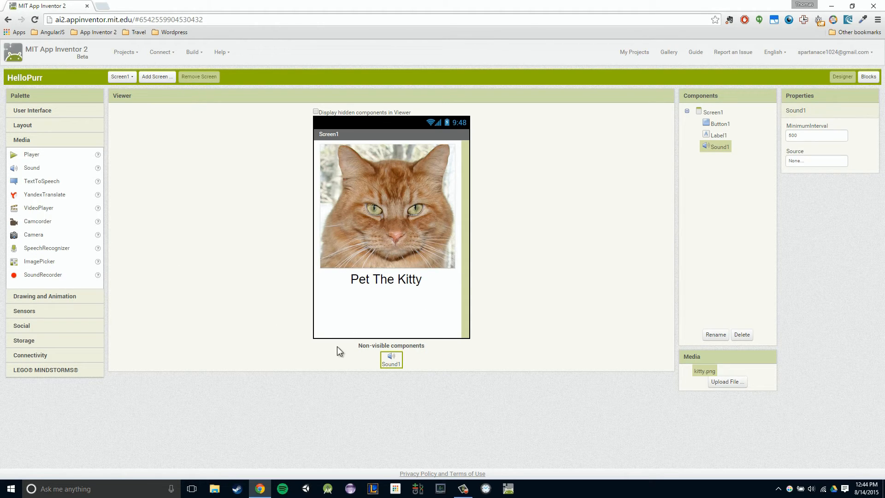
mouse_move(416, 383)
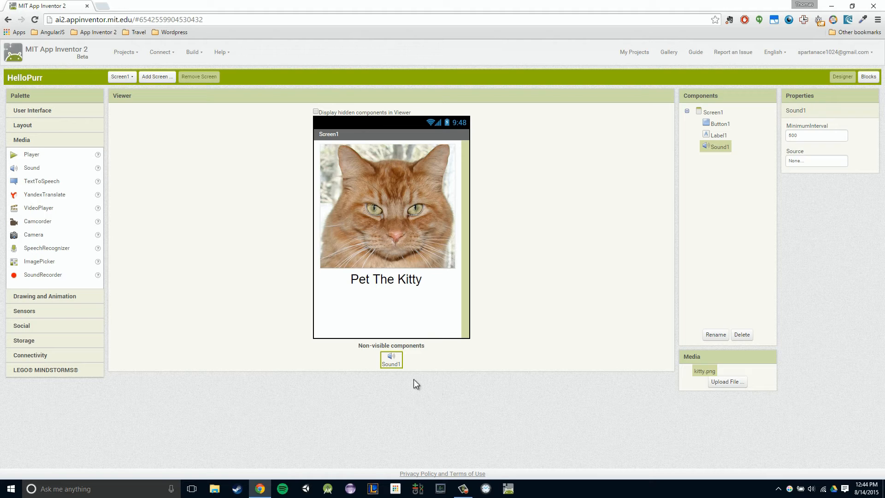
mouse_move(376, 362)
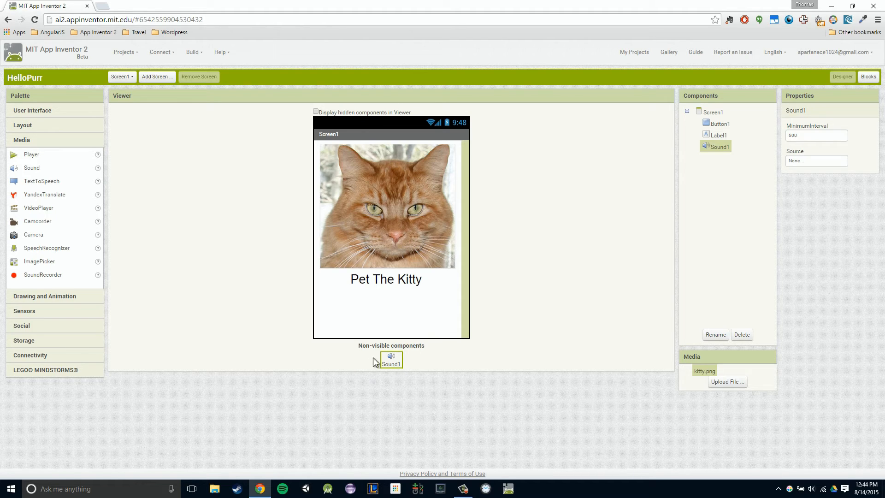
mouse_move(435, 346)
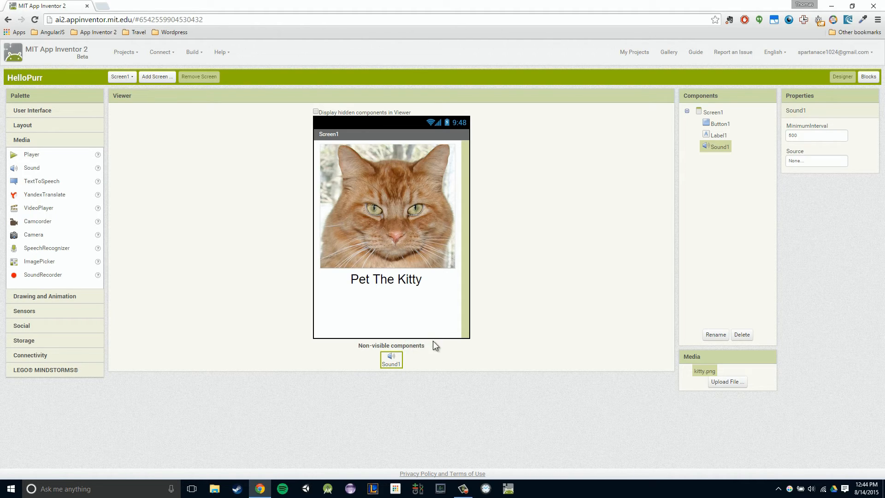
mouse_move(694, 219)
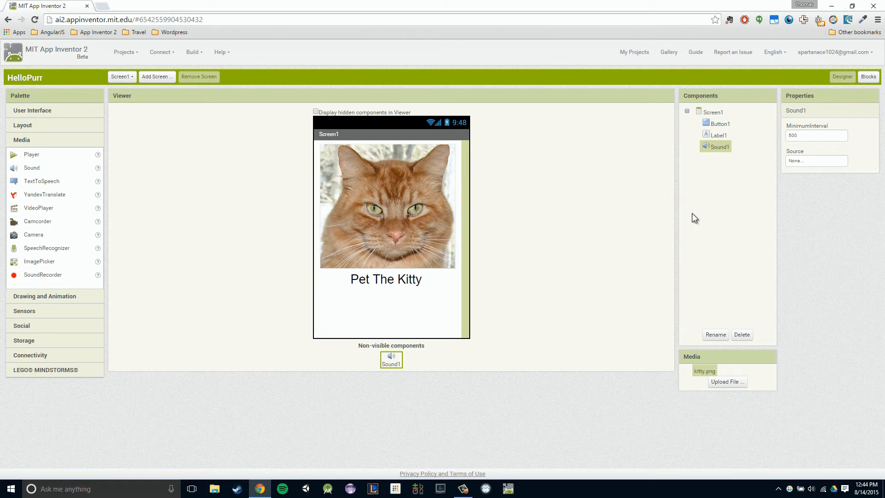
mouse_move(434, 212)
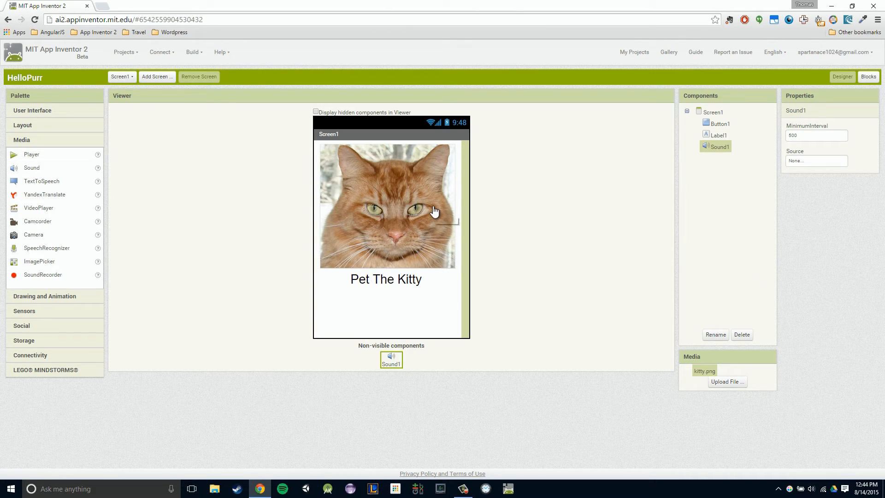
mouse_move(492, 251)
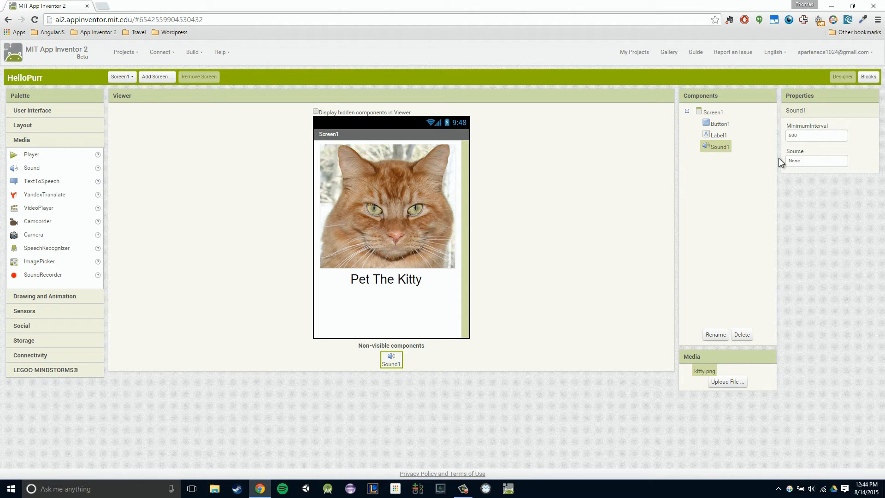
mouse_move(753, 170)
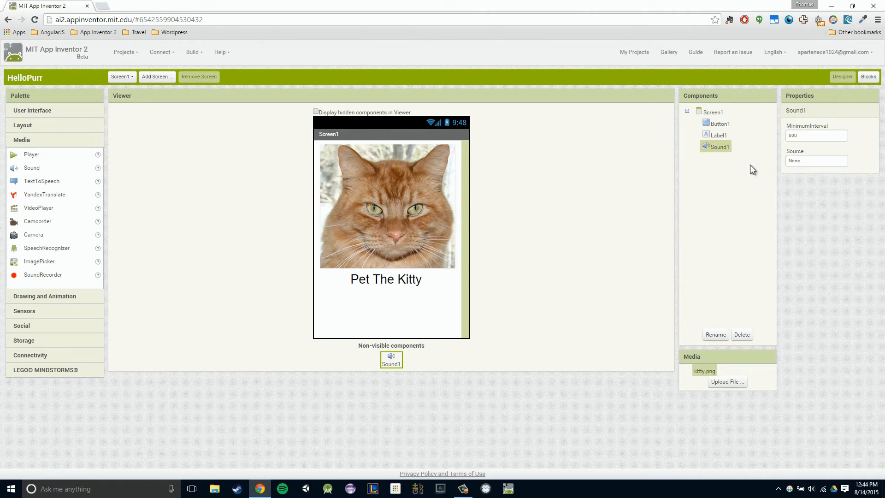
mouse_move(826, 129)
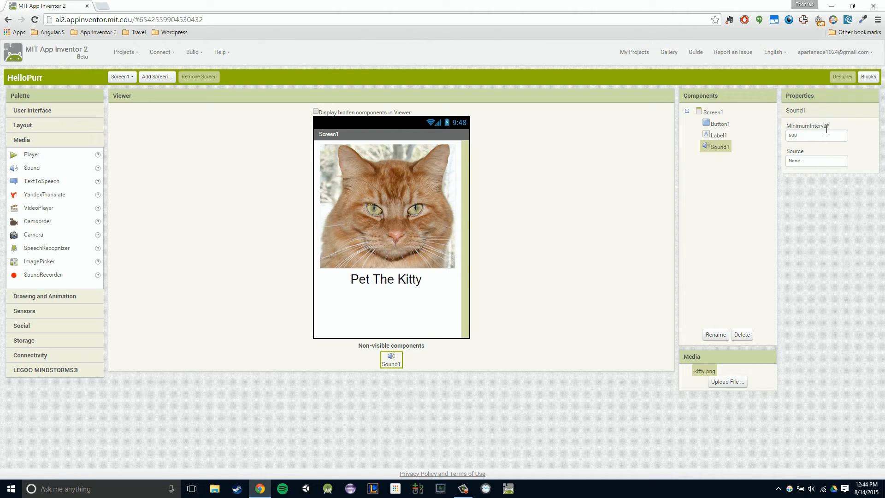
mouse_move(809, 154)
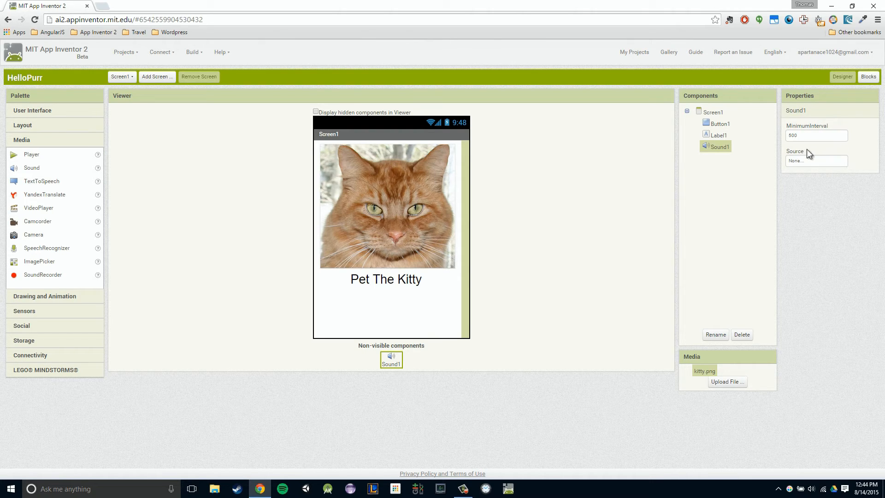
left_click(815, 160)
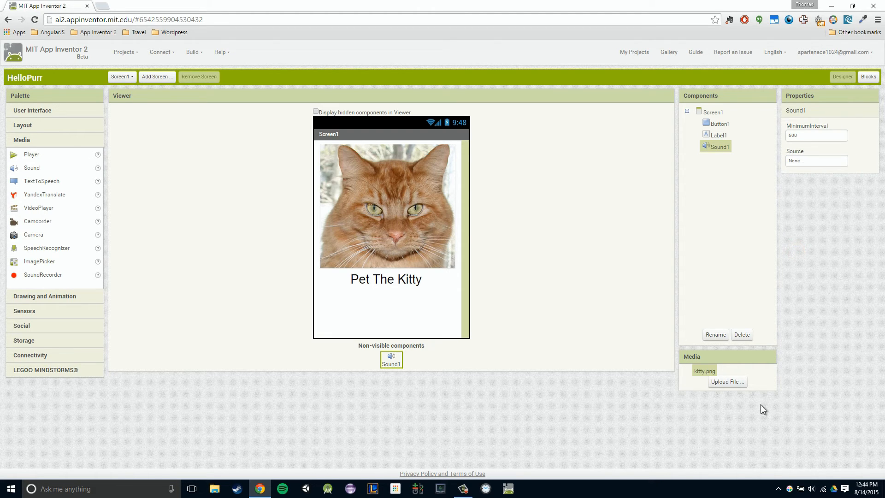
Step: Upload meow.mp3 to the project's media files
left_click(727, 382)
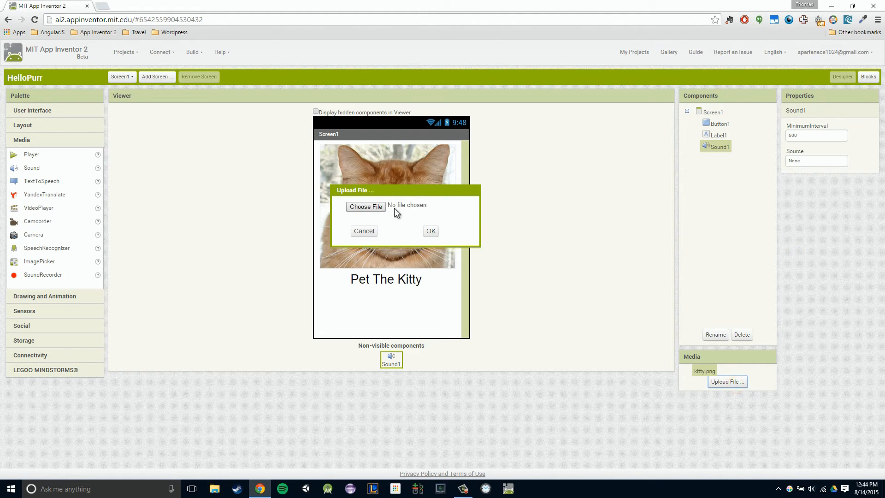
left_click(365, 206)
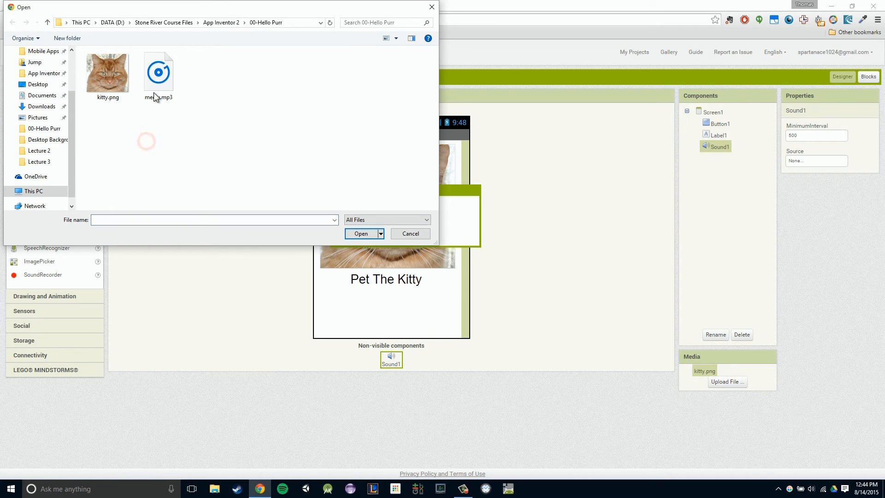
left_click(159, 71)
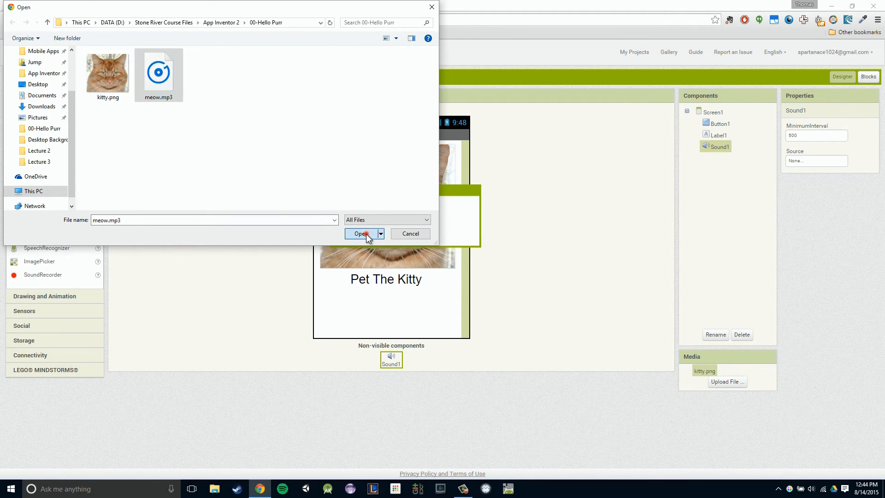
left_click(361, 233)
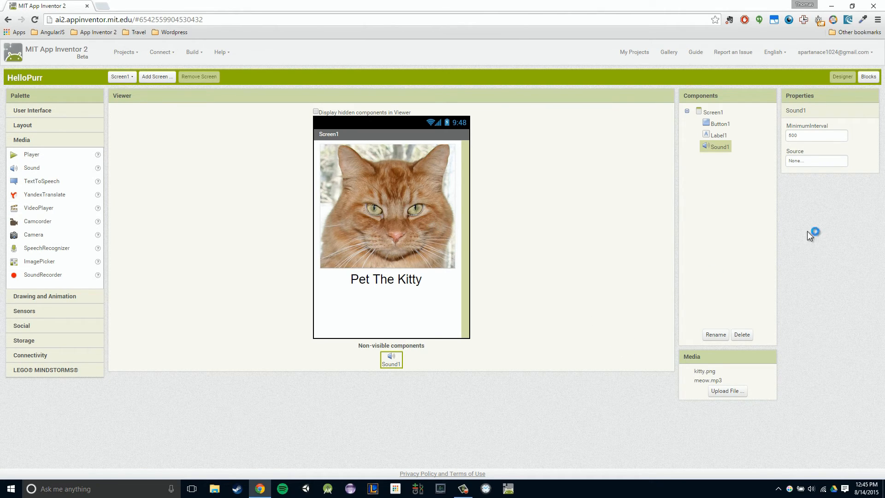
mouse_move(815, 170)
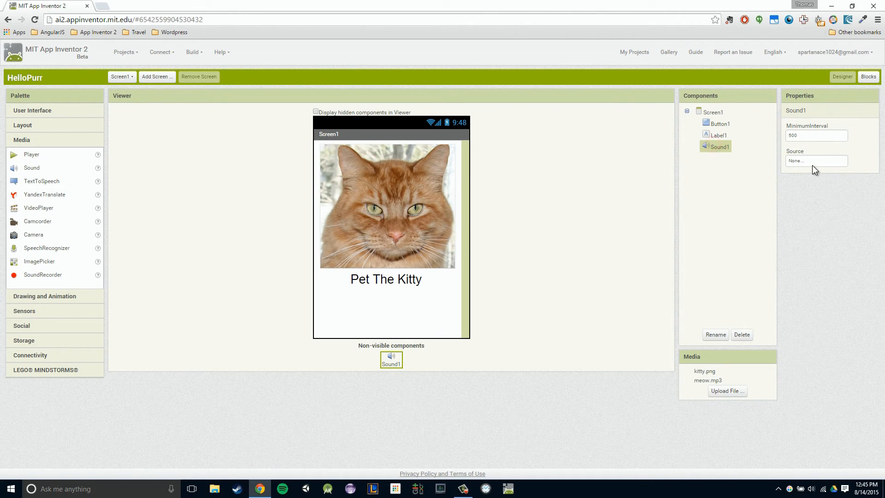
Step: Set Sound1's Source property to meow.mp3
left_click(815, 161)
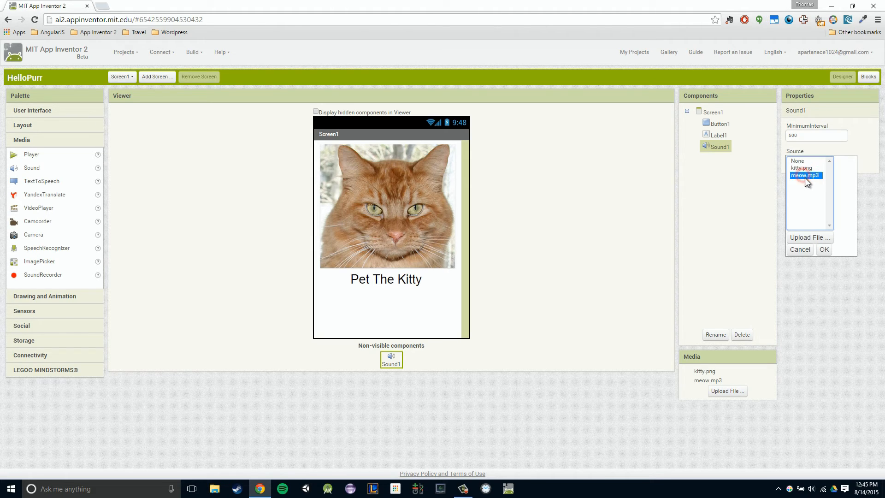
left_click(823, 249)
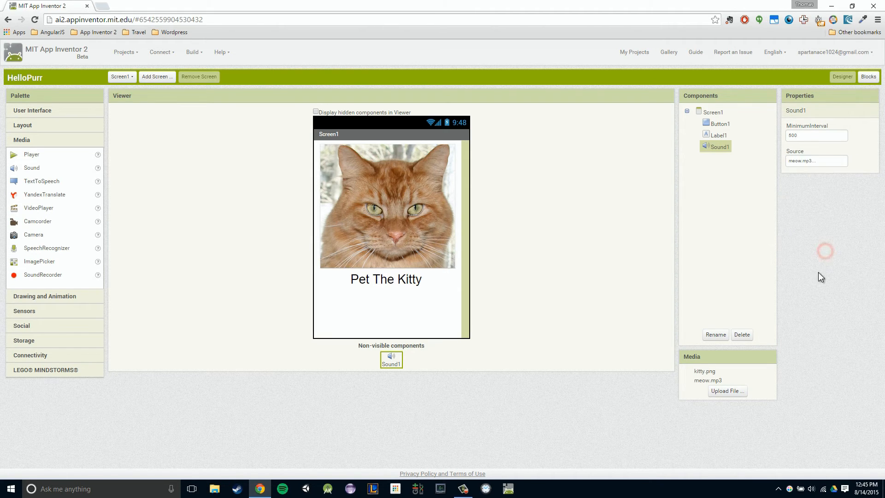
mouse_move(534, 287)
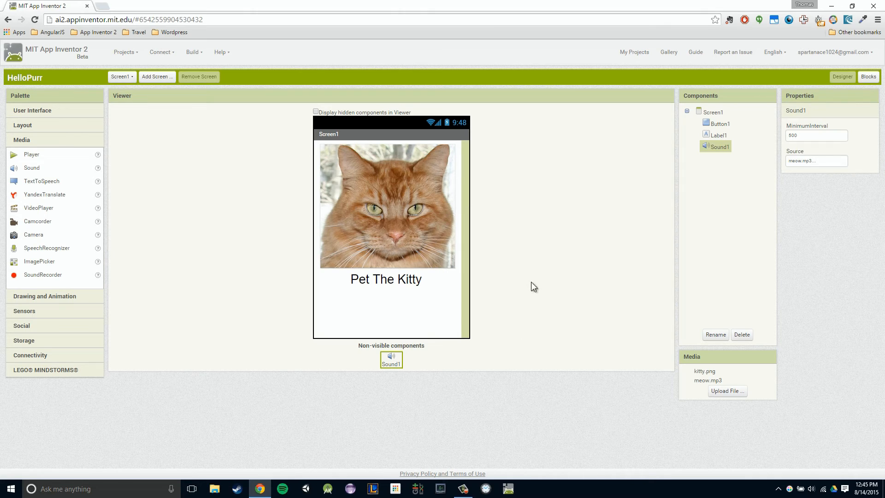
mouse_move(385, 297)
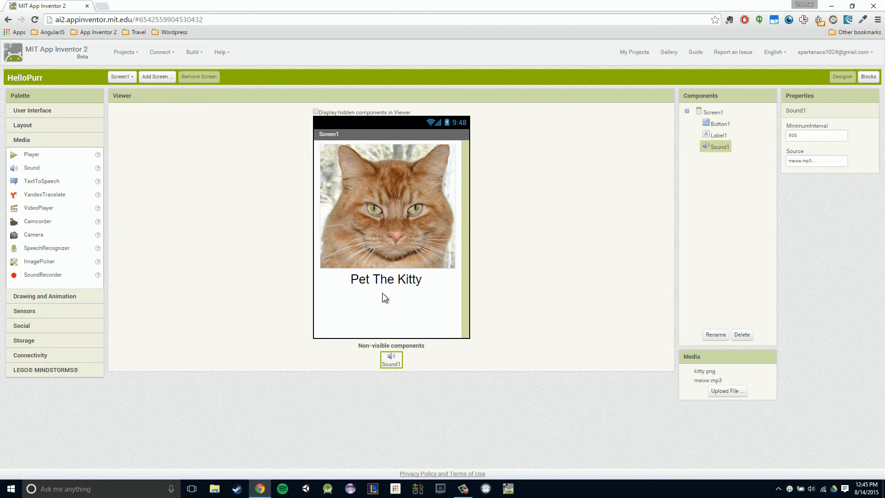
mouse_move(385, 298)
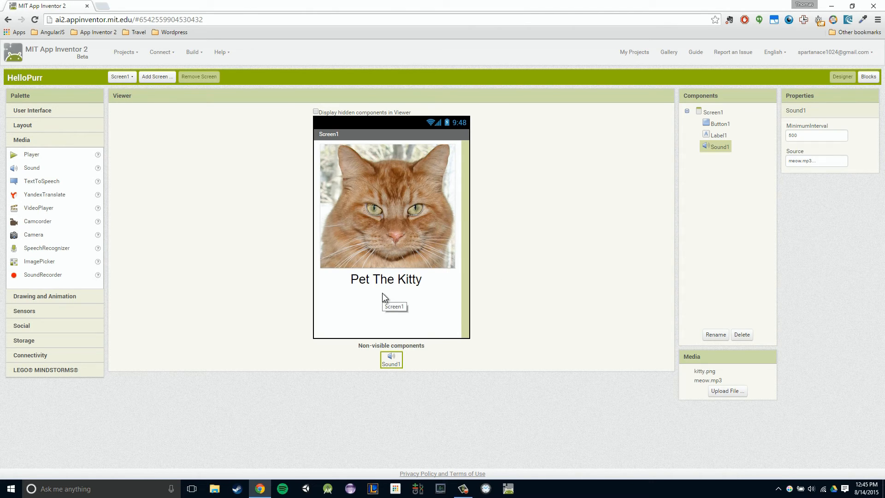
mouse_move(396, 333)
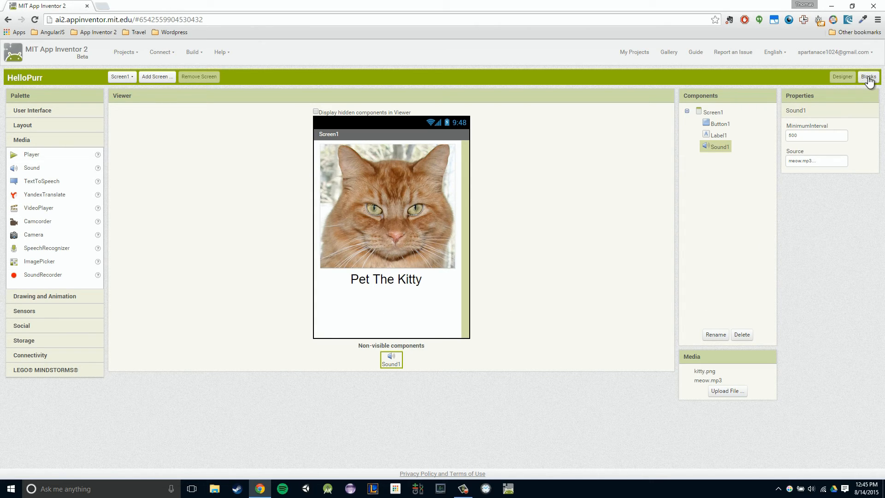
mouse_move(871, 100)
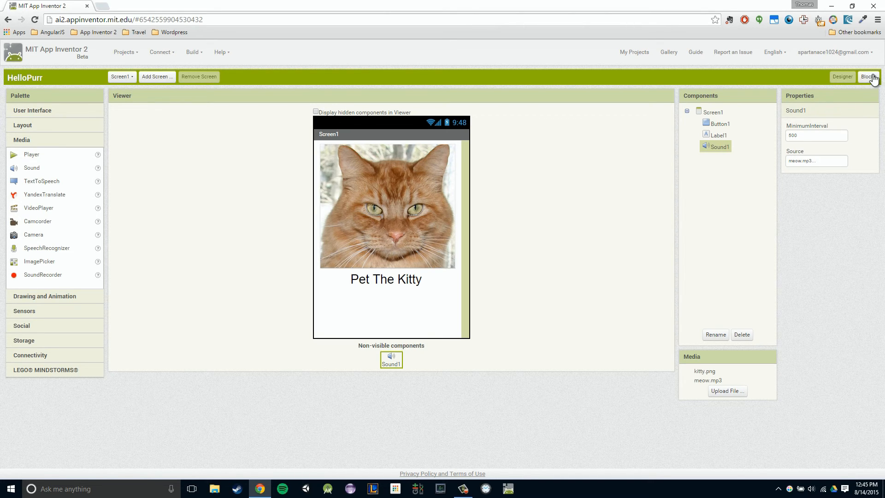
left_click(715, 124)
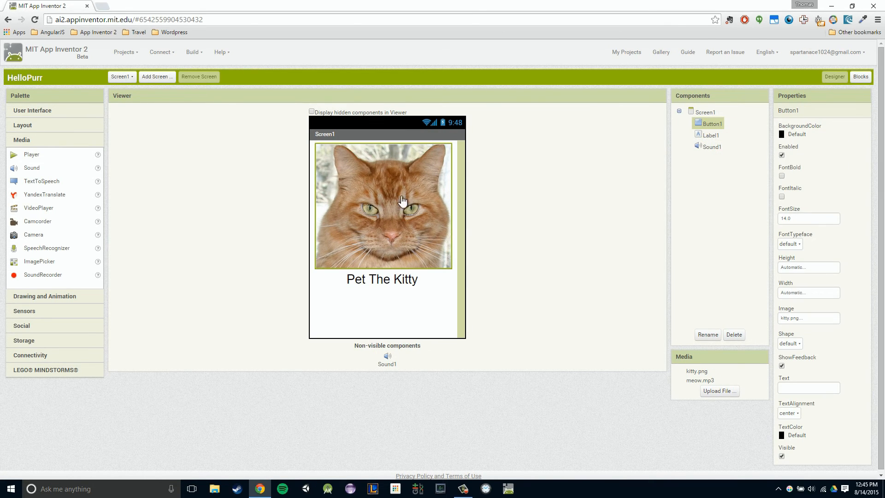
mouse_move(340, 210)
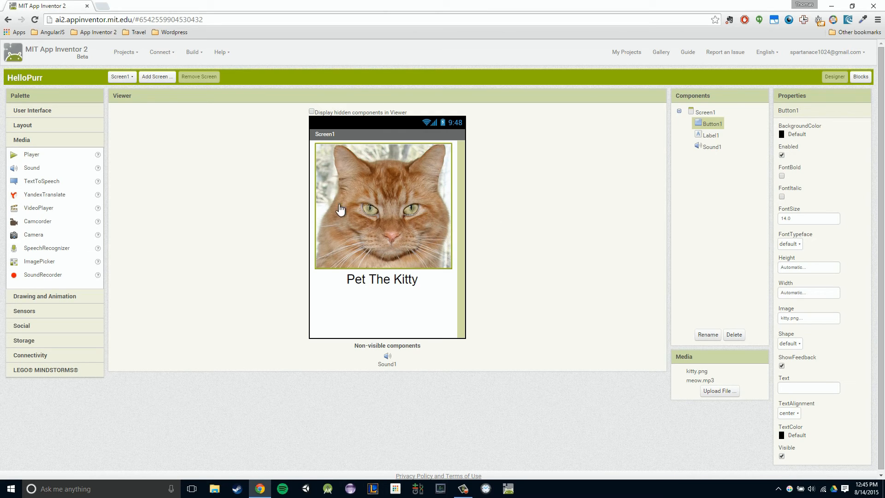
mouse_move(543, 172)
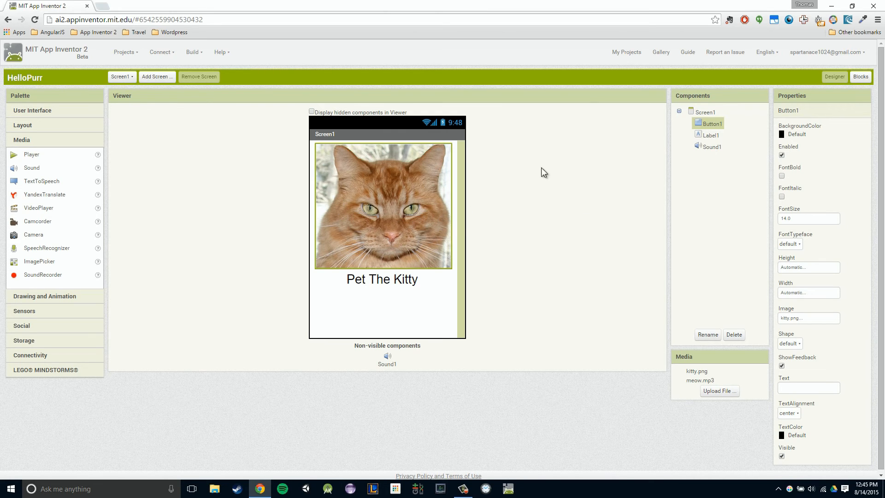
mouse_move(659, 184)
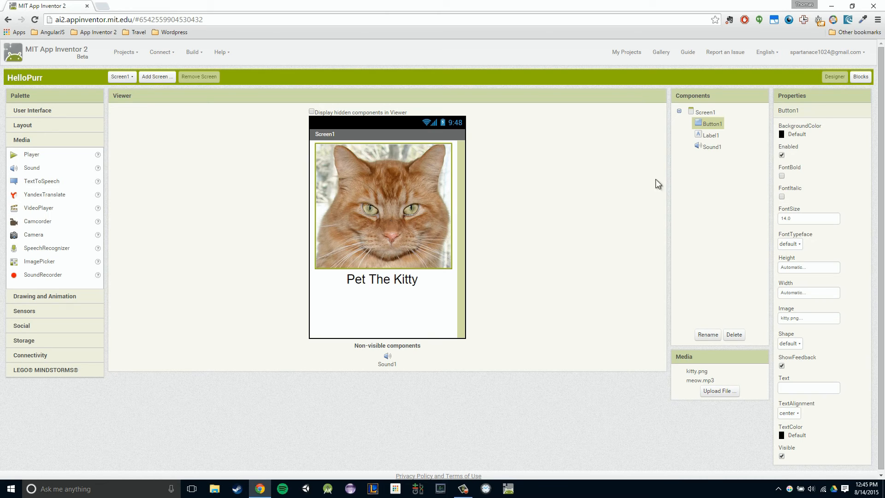
mouse_move(588, 180)
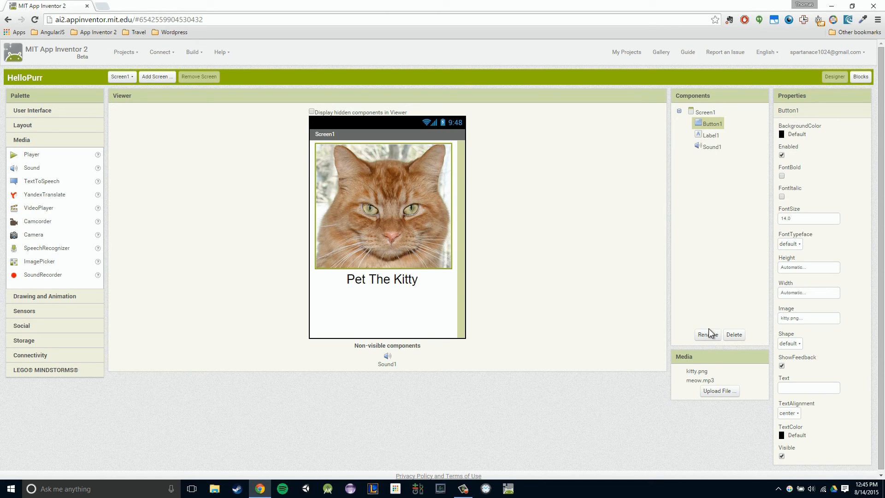
Step: Start renaming the Button1 component
left_click(707, 334)
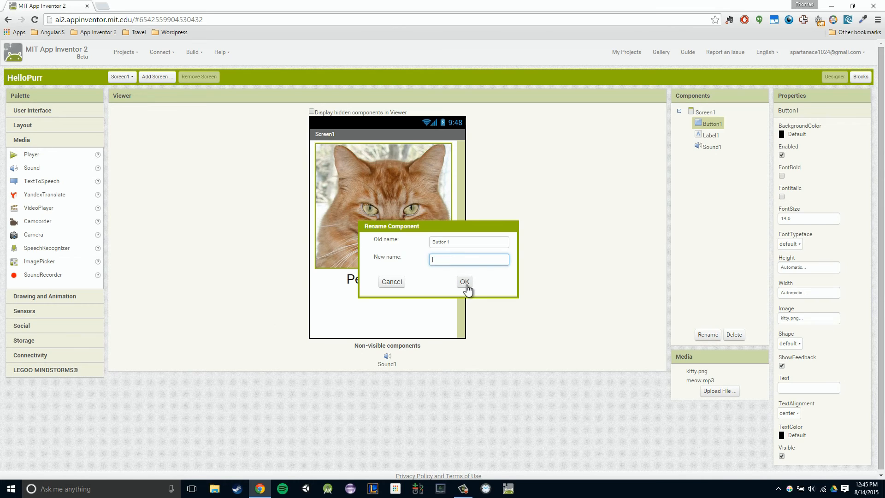
Step: Rename Button1 to Kitty_Button, then select Label1
type("k")
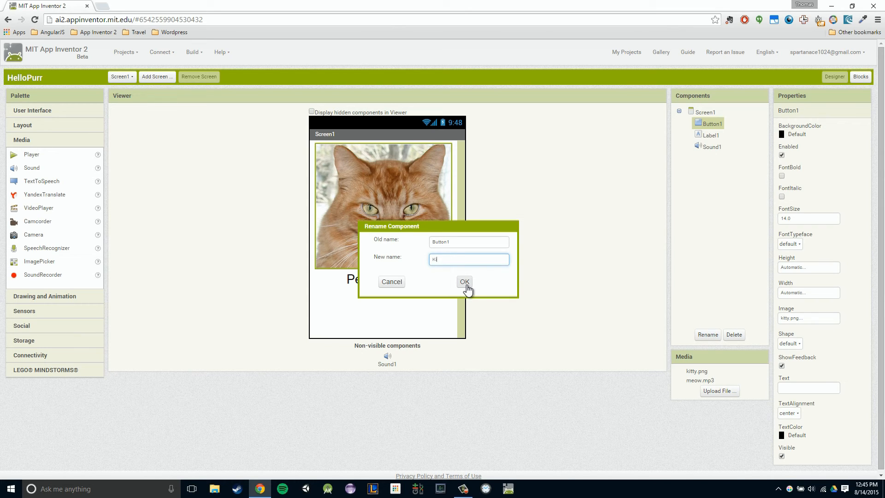
type("itty")
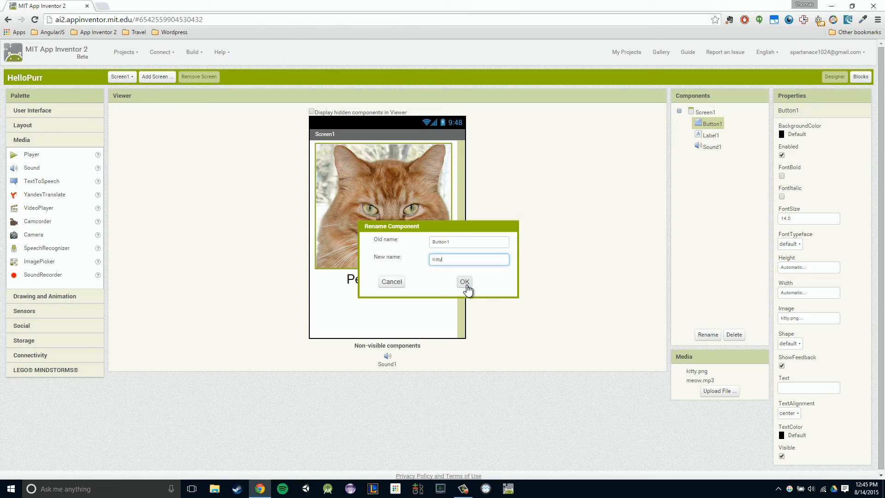
left_click(463, 282)
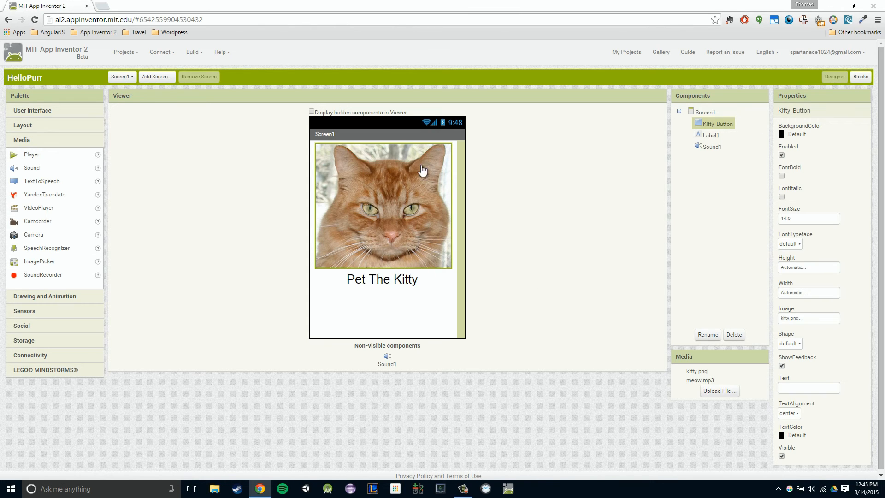
left_click(718, 135)
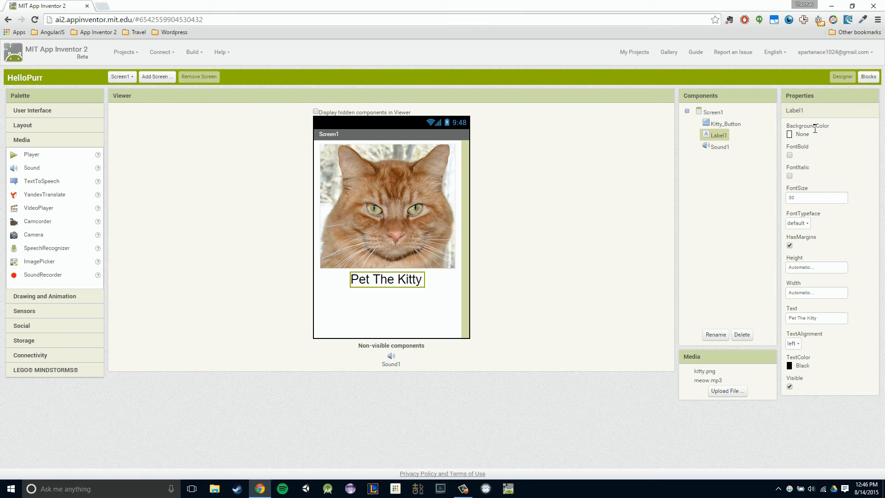
Step: Switch the HelloPurr project from the Designer to the Blocks editor
left_click(868, 77)
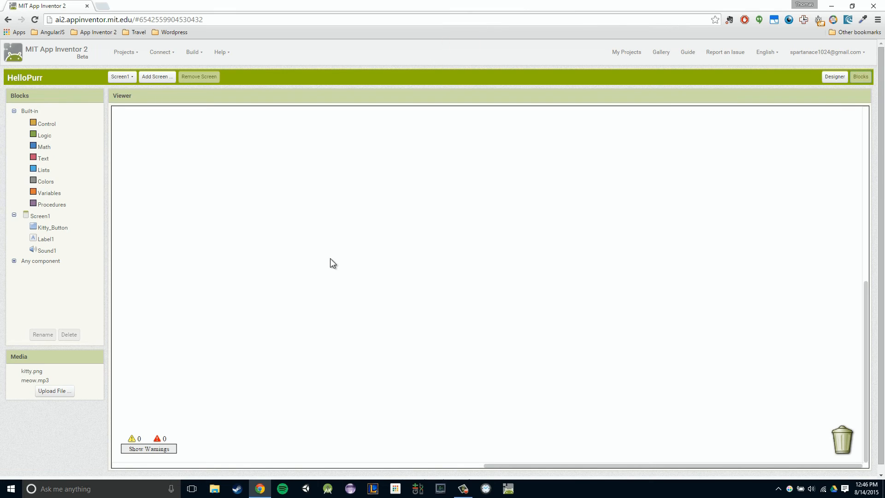
mouse_move(103, 174)
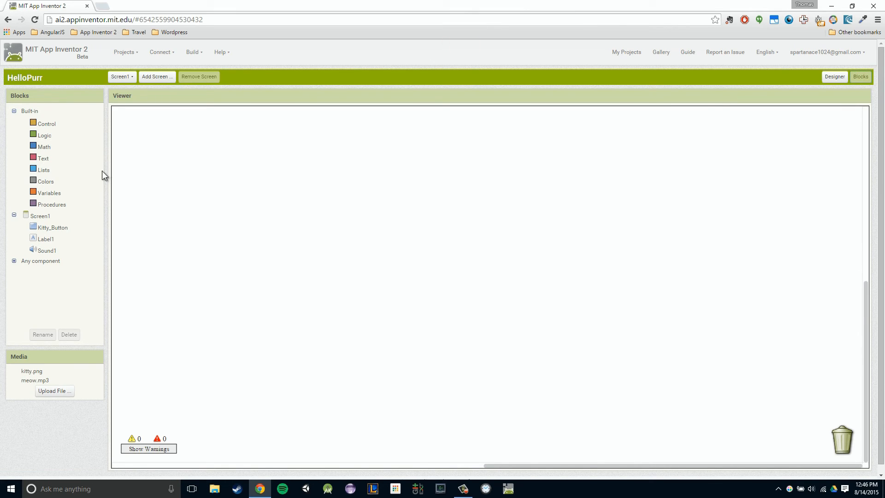
mouse_move(237, 190)
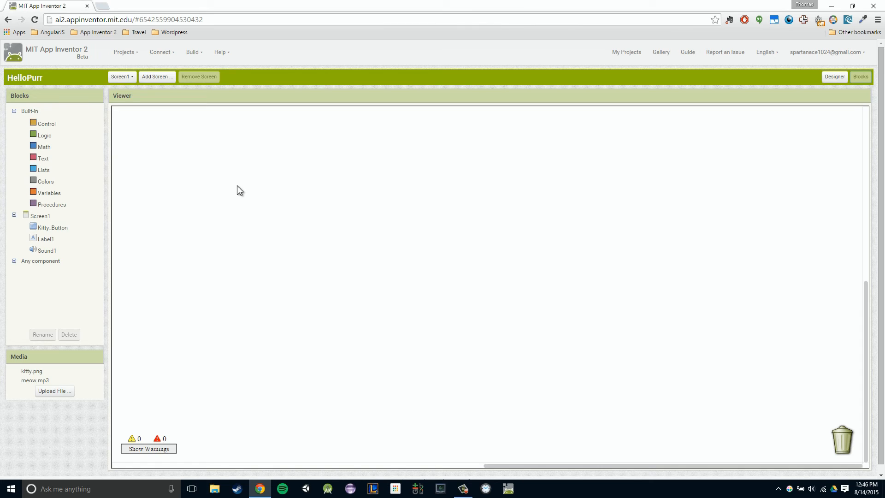
mouse_move(237, 79)
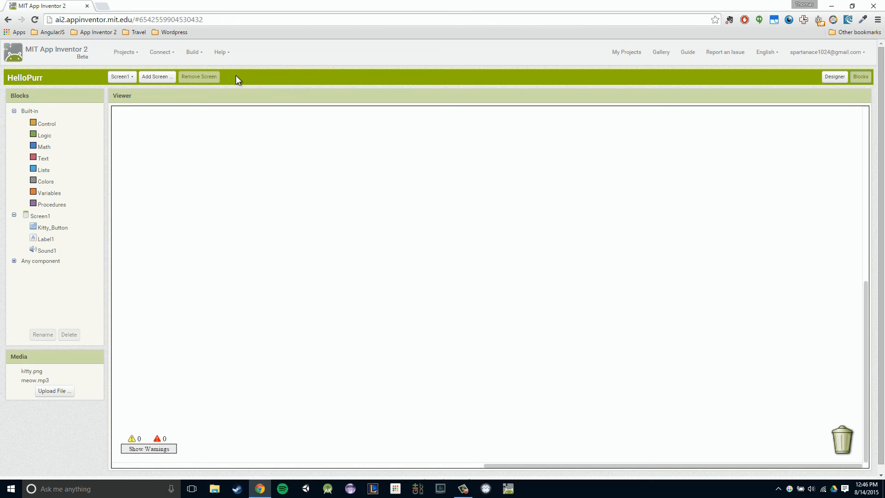
mouse_move(47, 234)
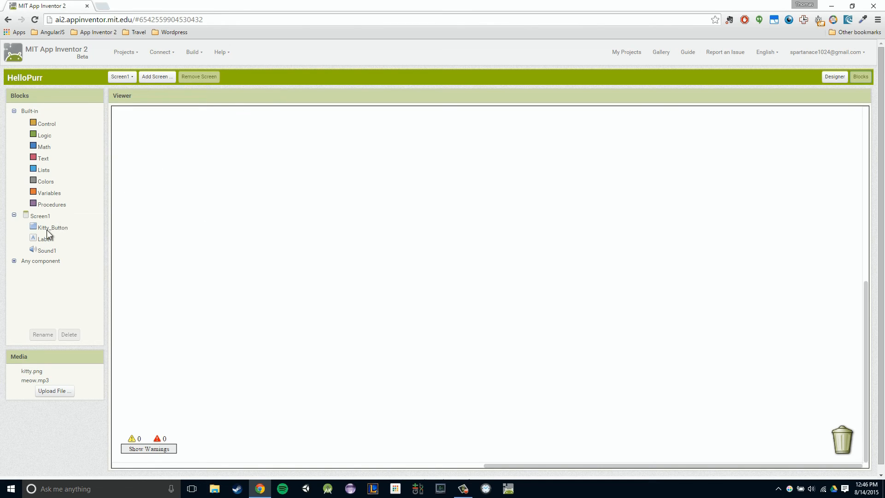
Step: Place a 'when Kitty_Button.Click' event block near the top-left of the workspace
left_click(52, 227)
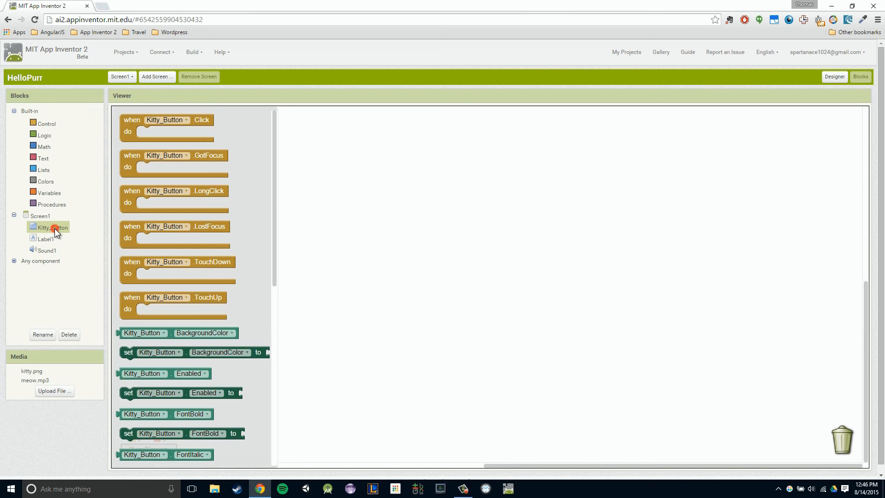
mouse_move(170, 272)
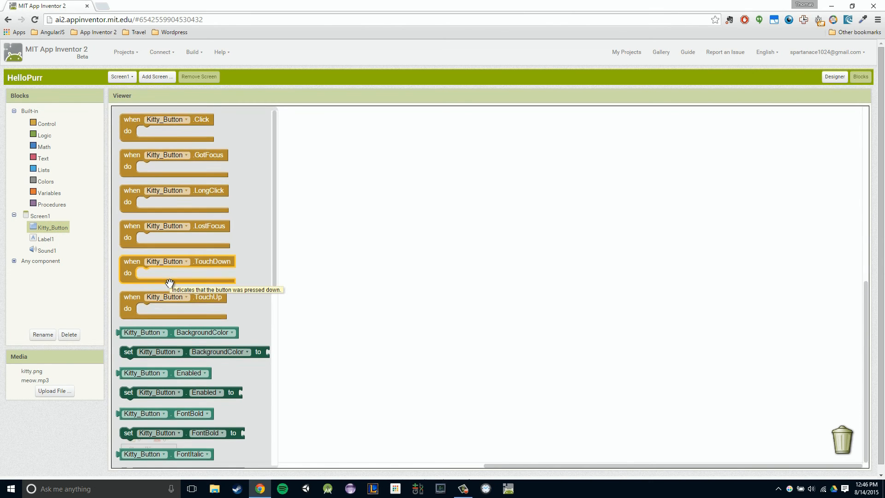
mouse_move(183, 176)
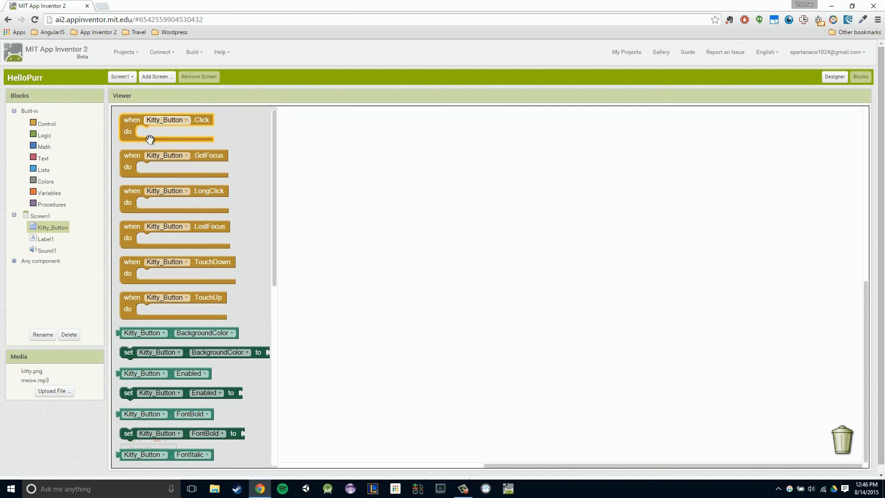
mouse_move(196, 117)
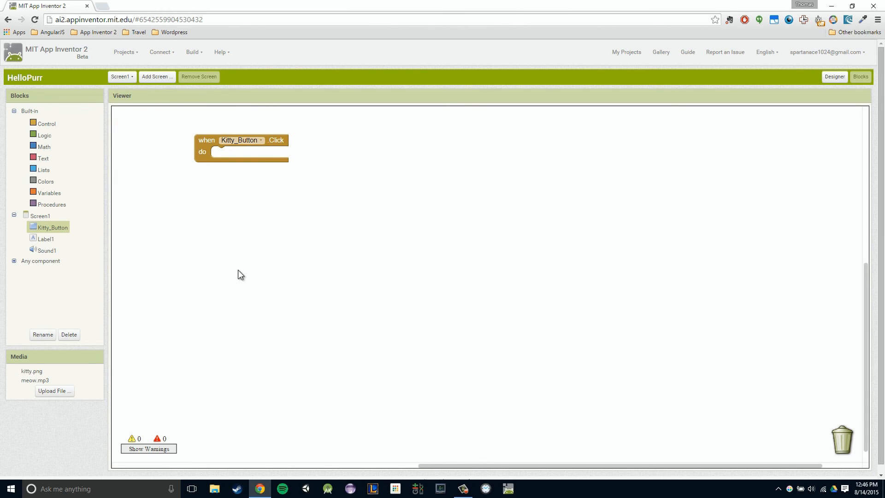
mouse_move(235, 162)
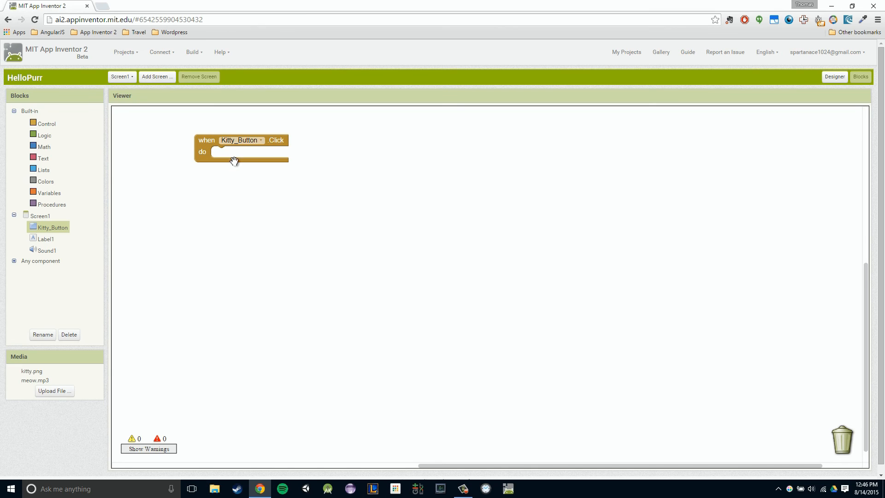
mouse_move(240, 188)
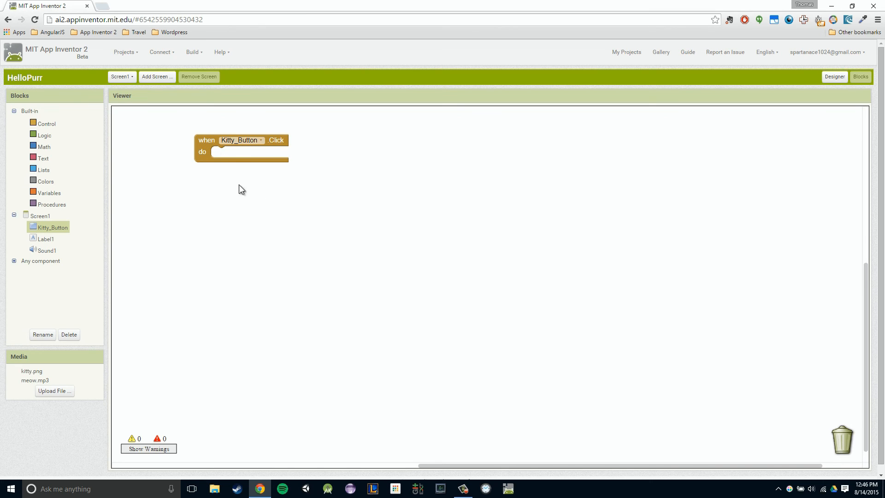
left_click_drag(242, 140, 232, 129)
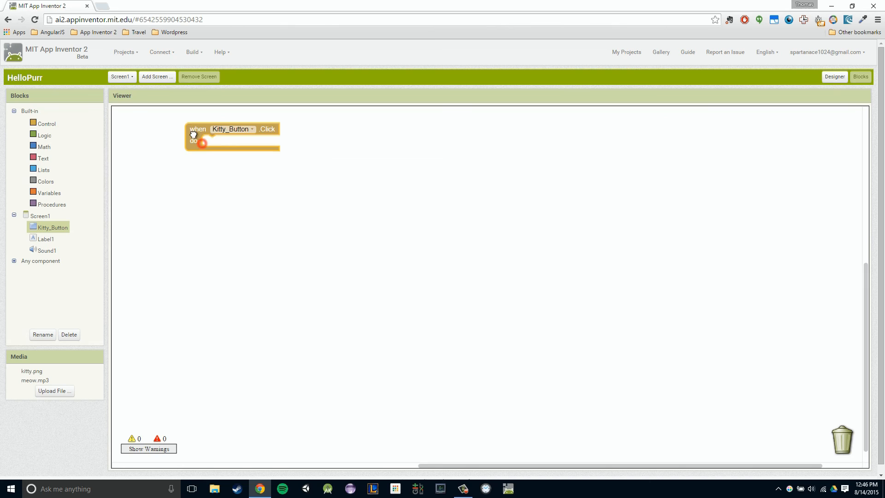
left_click_drag(197, 136, 213, 155)
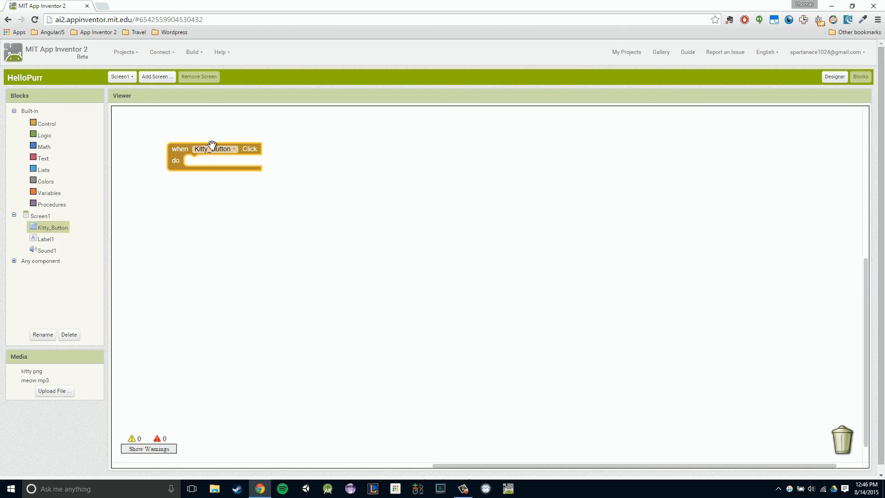
mouse_move(172, 175)
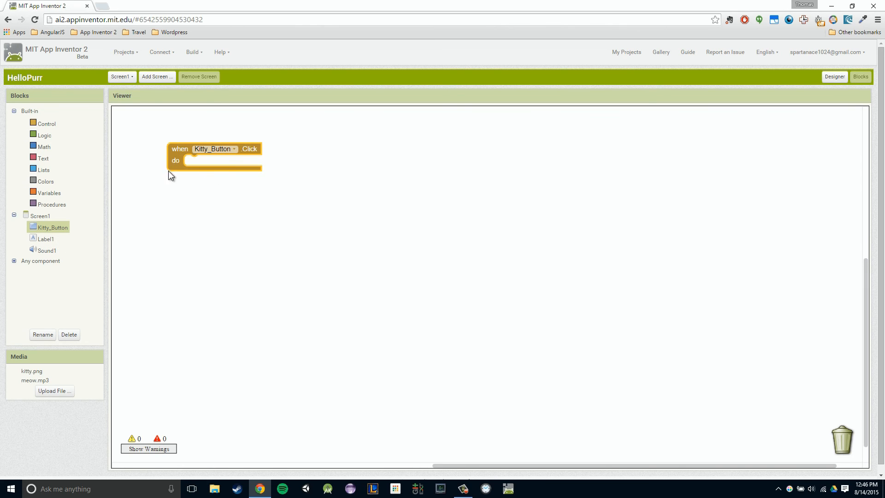
mouse_move(152, 225)
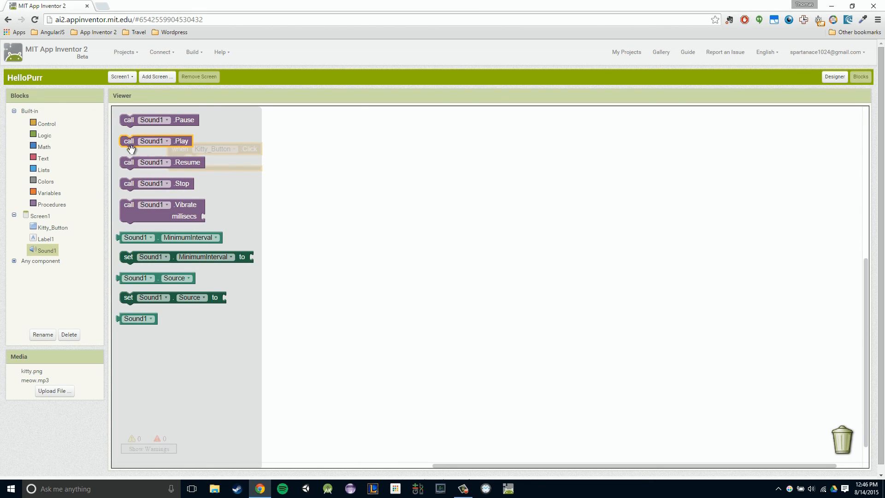
Step: Snap a 'call Sound1.Play' block into the Kitty_Button Click event's do slot
left_click_drag(152, 140, 165, 145)
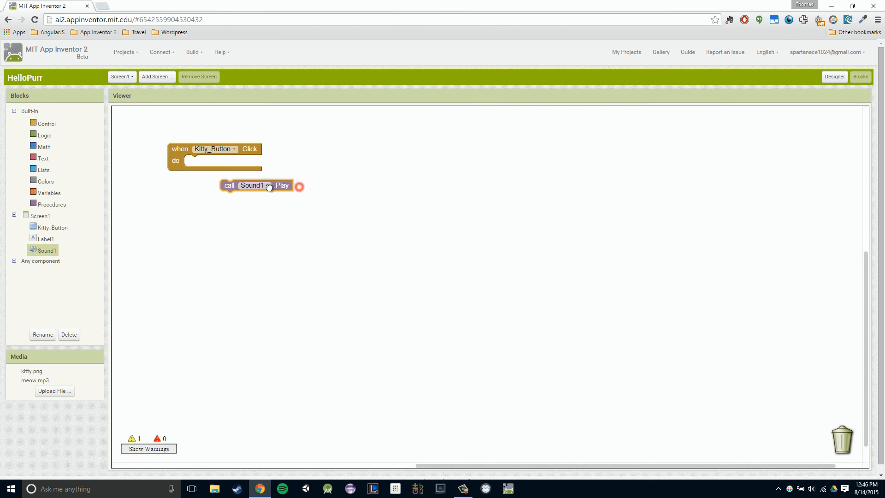
left_click_drag(256, 186, 215, 161)
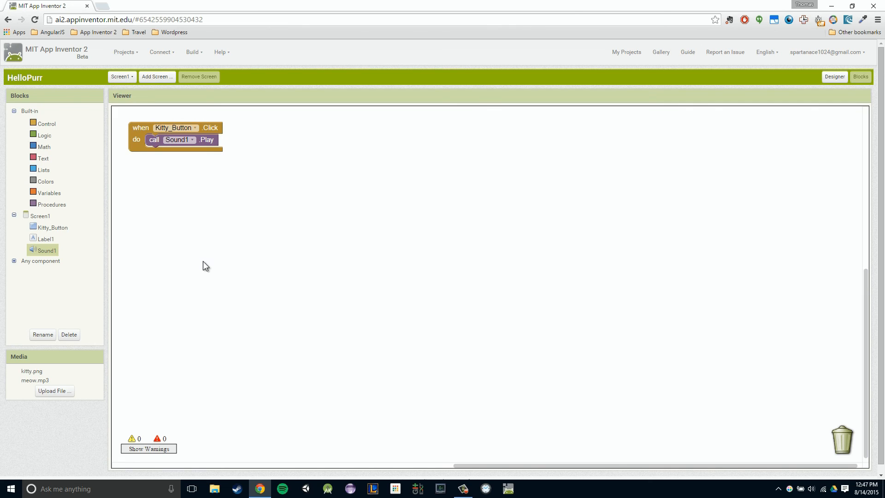
mouse_move(210, 280)
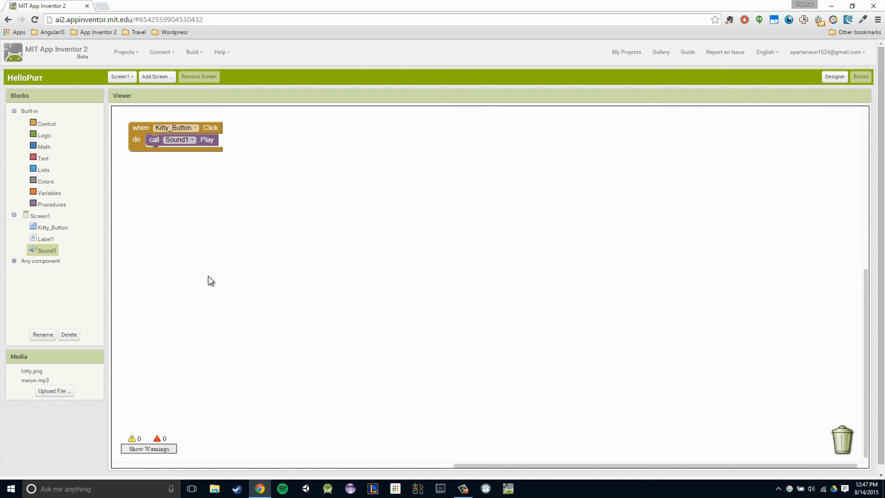